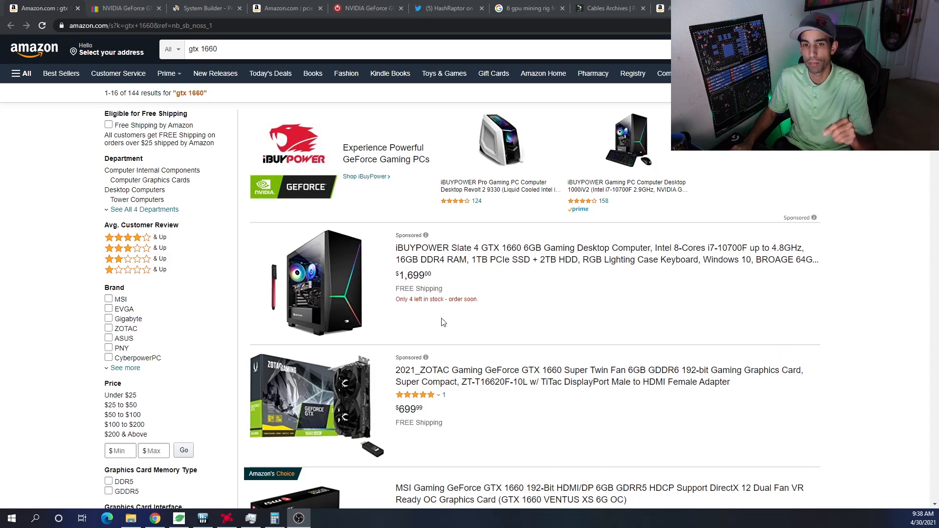
pyautogui.moveTo(569, 341)
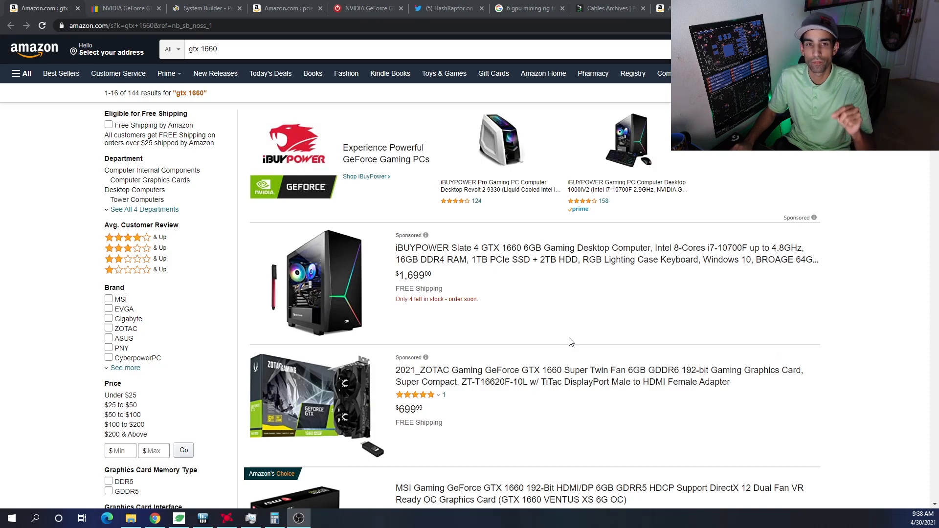
pyautogui.moveTo(123, 8)
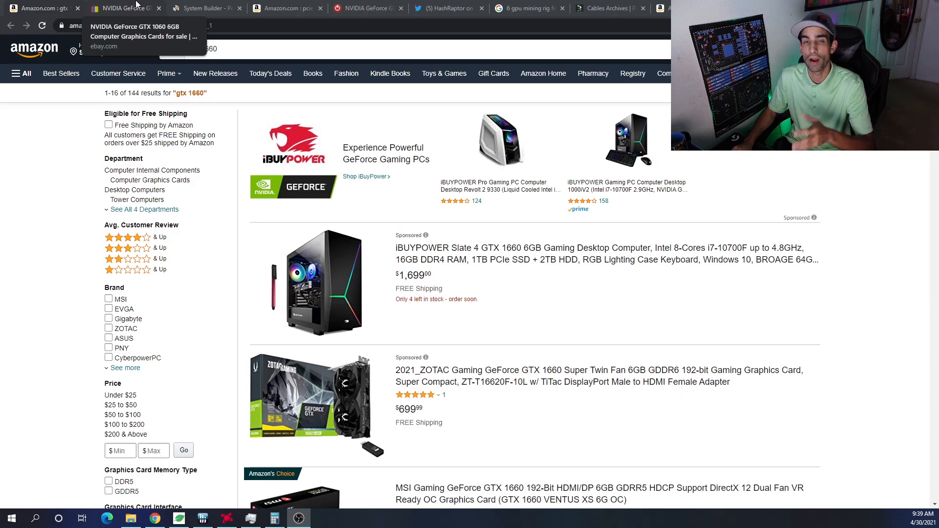
# Browse the eBay GTX 1060 6GB Buy It Now listings priced around $275 to $800
pyautogui.click(124, 8)
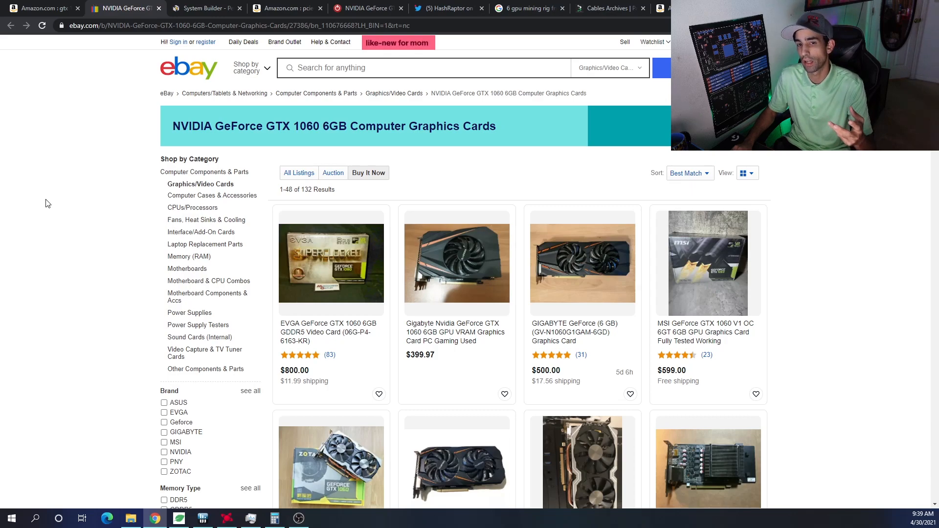
pyautogui.scroll(-3)
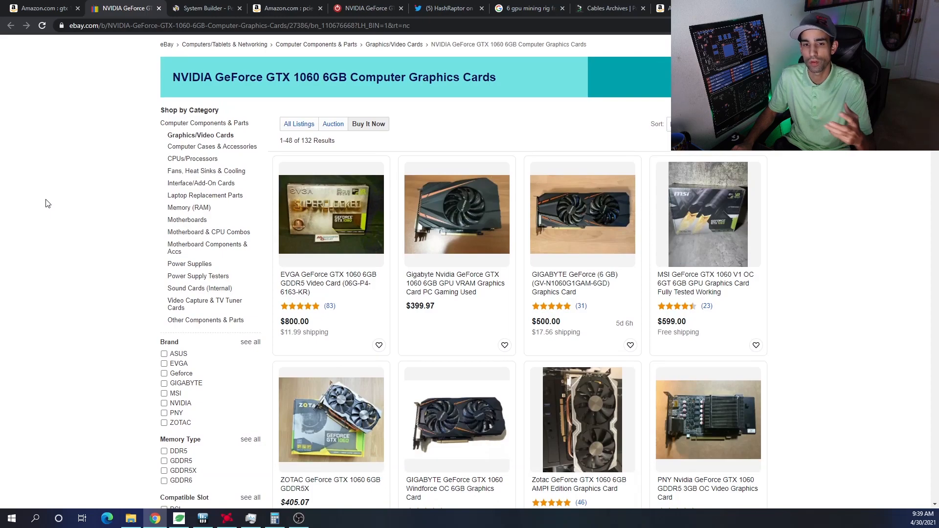
pyautogui.moveTo(45, 184)
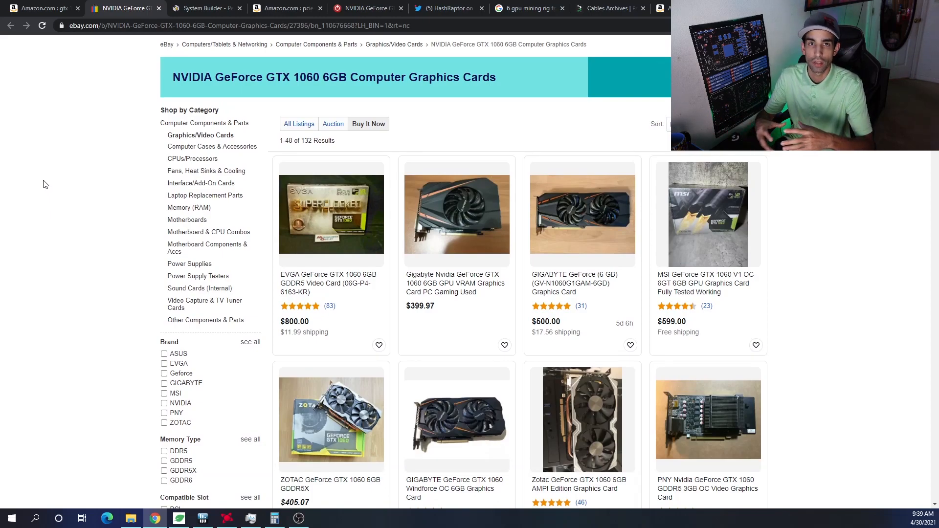
pyautogui.moveTo(101, 132)
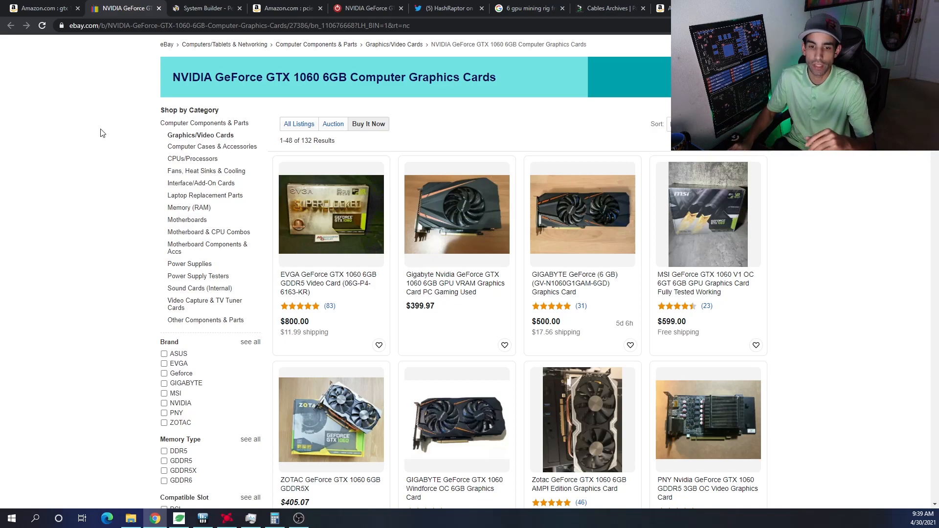
pyautogui.scroll(-3)
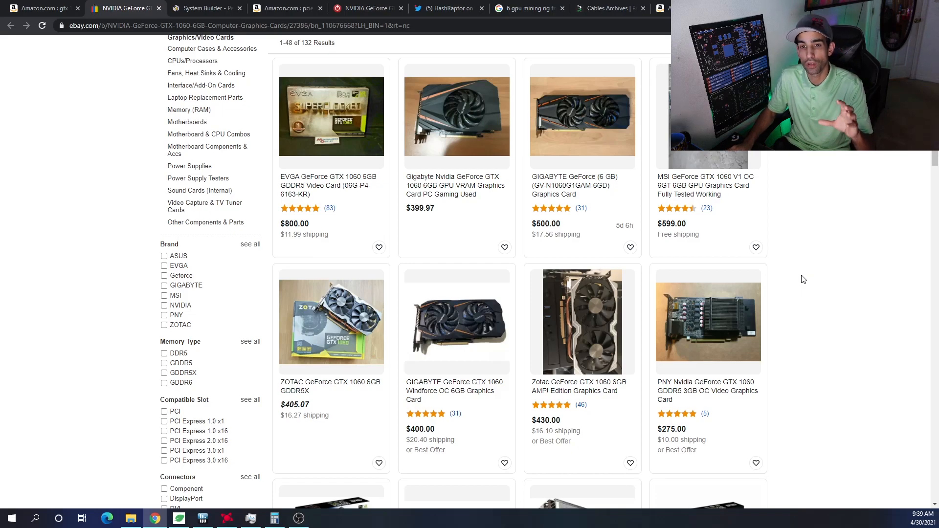
pyautogui.moveTo(878, 292)
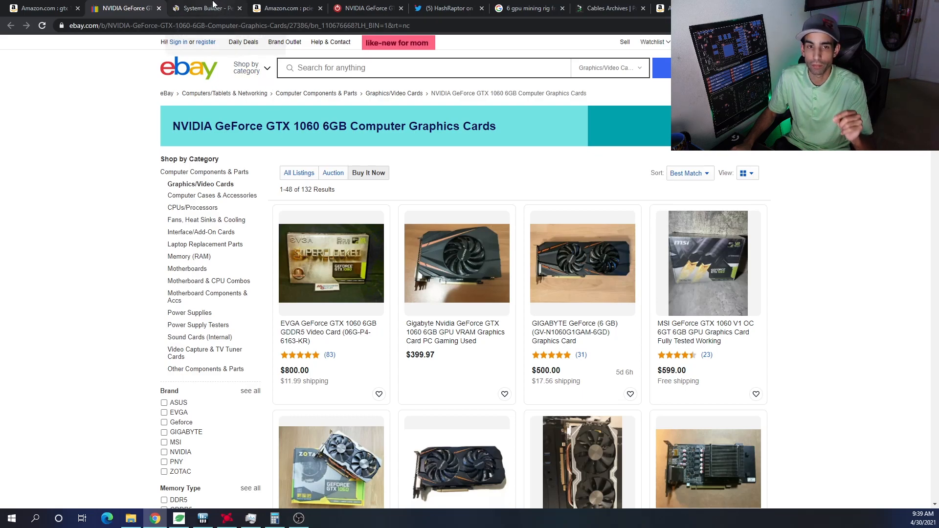
pyautogui.moveTo(206, 8)
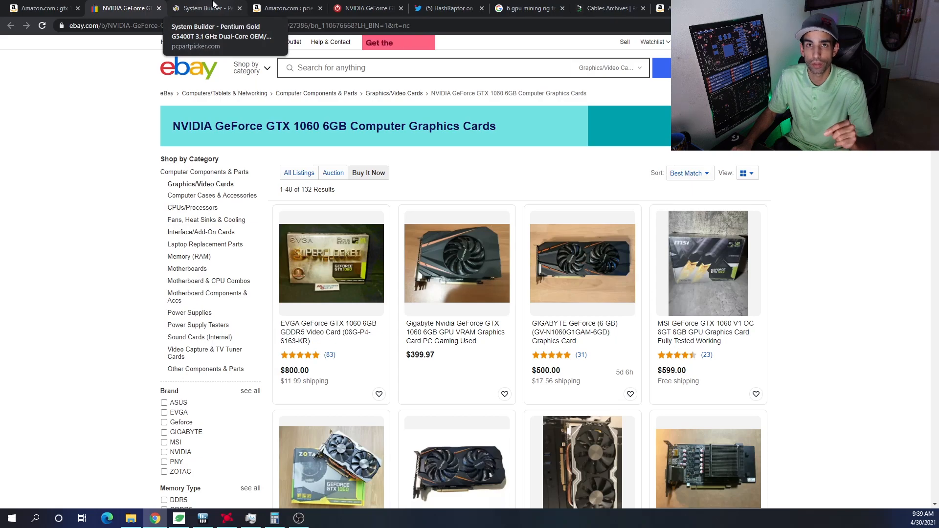
# Switch back to the System Builder parts list totaling $2,869.94
pyautogui.click(206, 7)
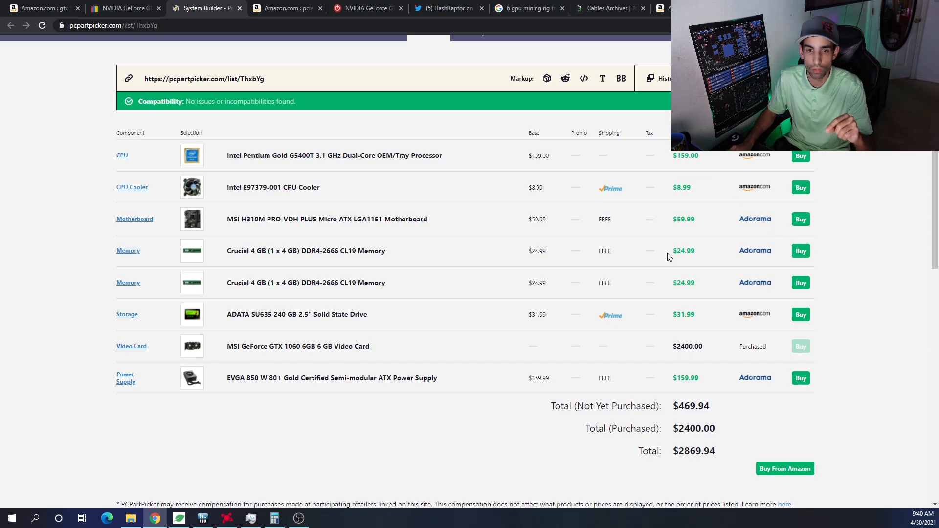
pyautogui.moveTo(484, 174)
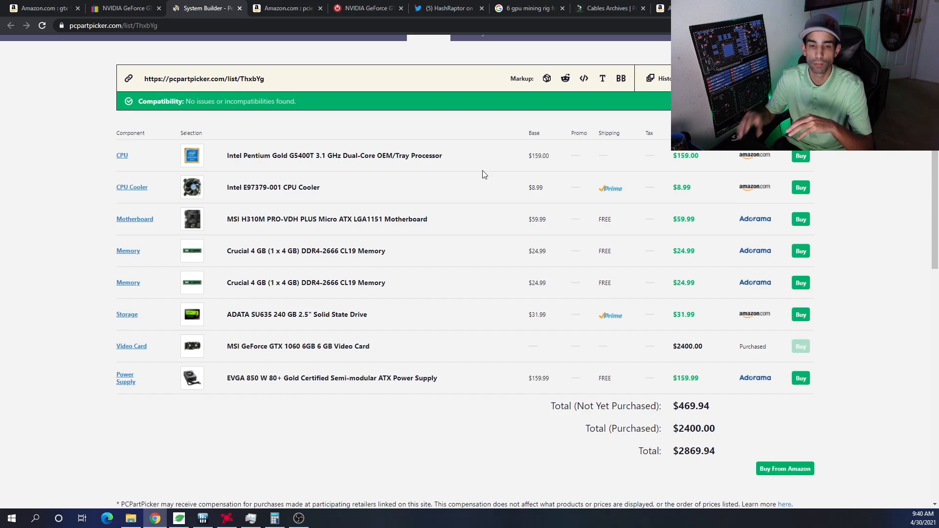
pyautogui.moveTo(460, 172)
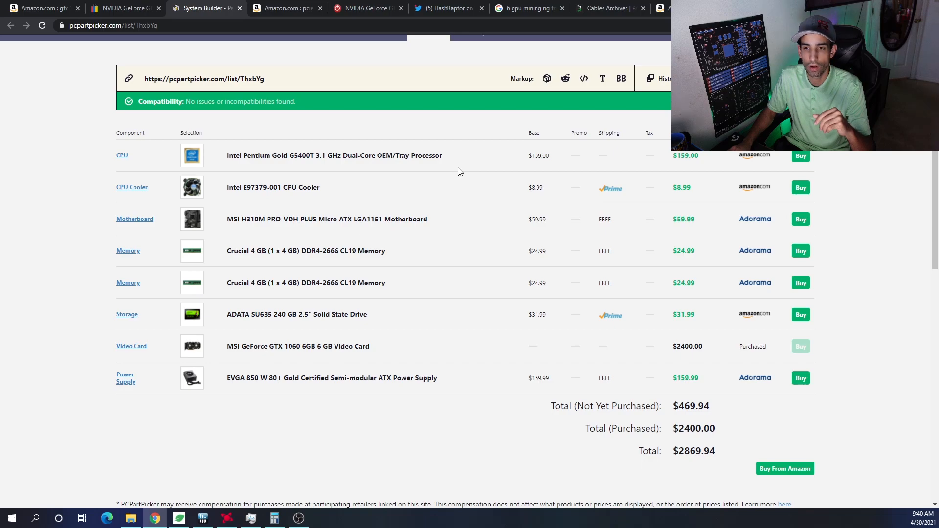
pyautogui.moveTo(318, 197)
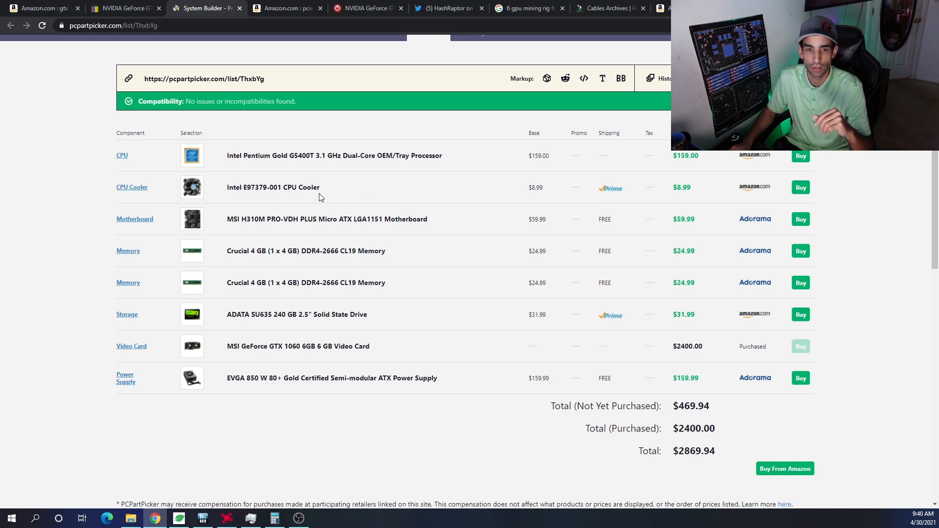
pyautogui.moveTo(381, 196)
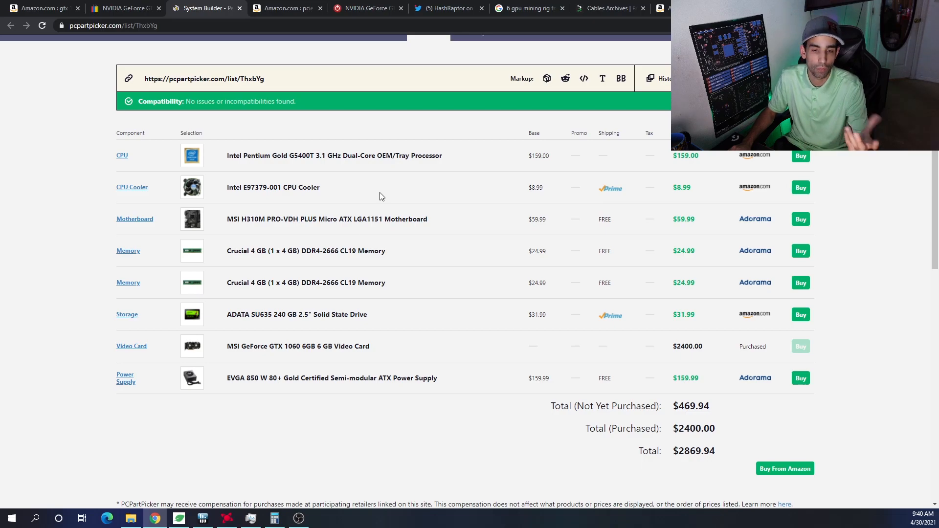
pyautogui.moveTo(457, 229)
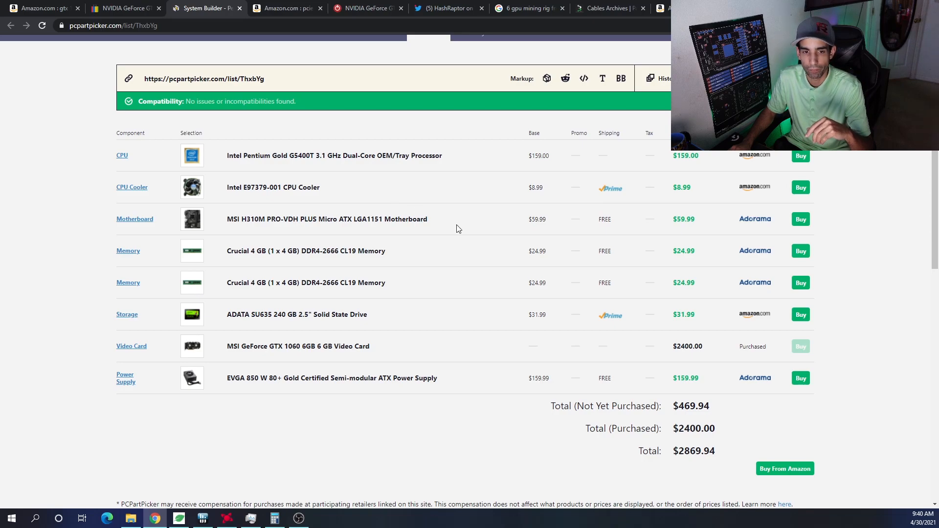
# Bring up the MSI H310M PRO-VDH PLUS motherboard page in a new tab, priced from $59.99
pyautogui.rightClick(326, 218)
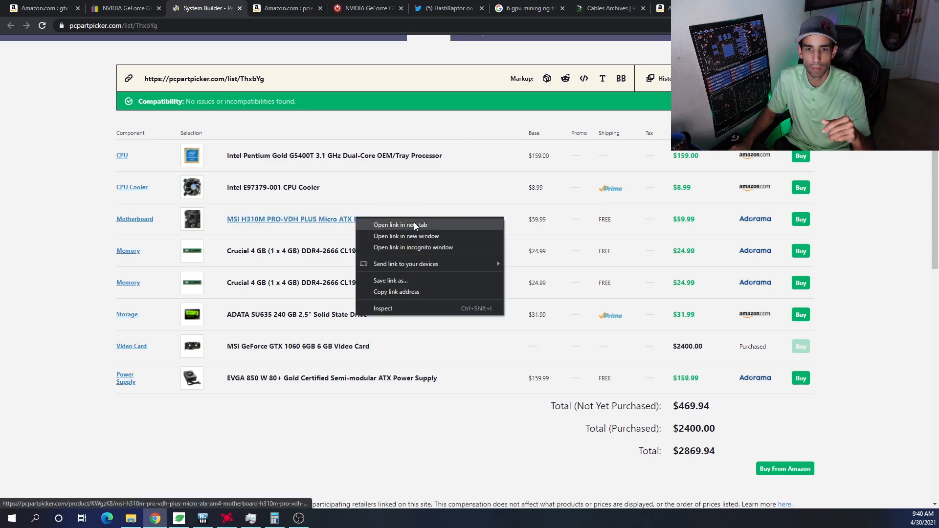
pyautogui.click(400, 225)
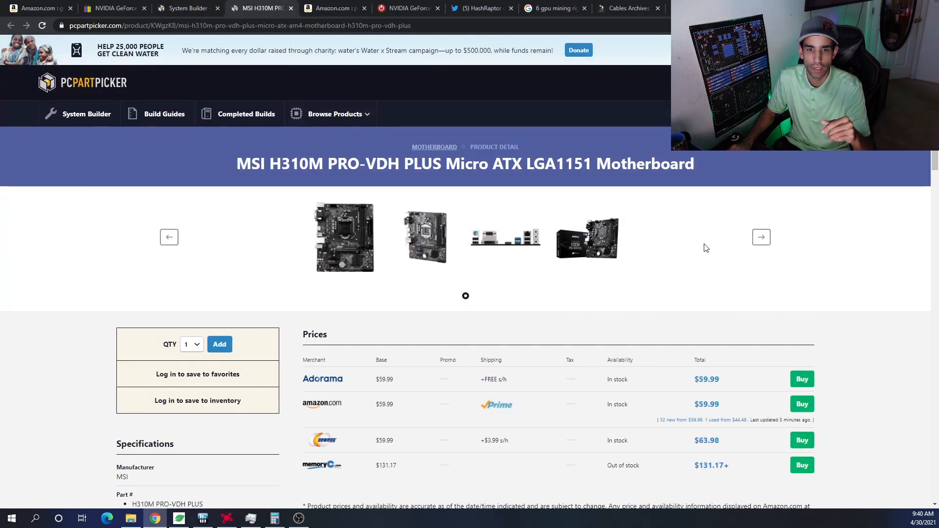
pyautogui.moveTo(852, 287)
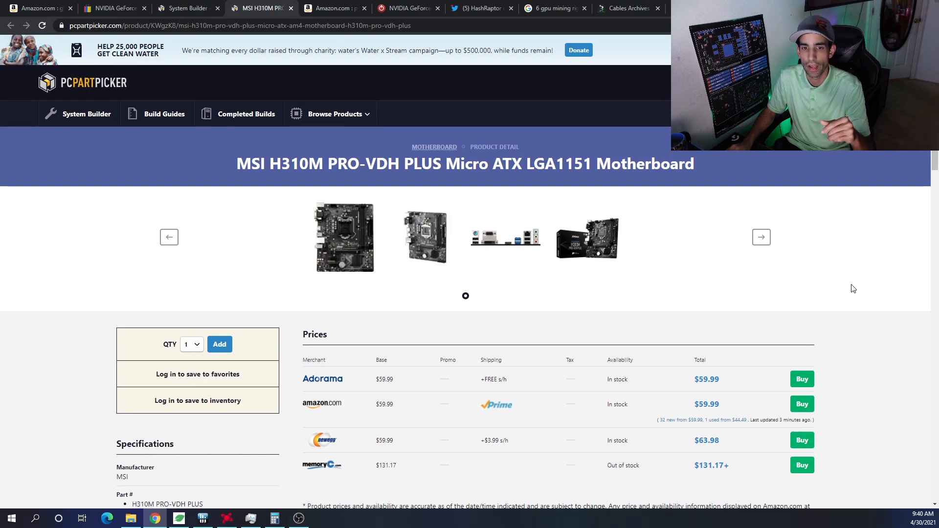
pyautogui.scroll(-3)
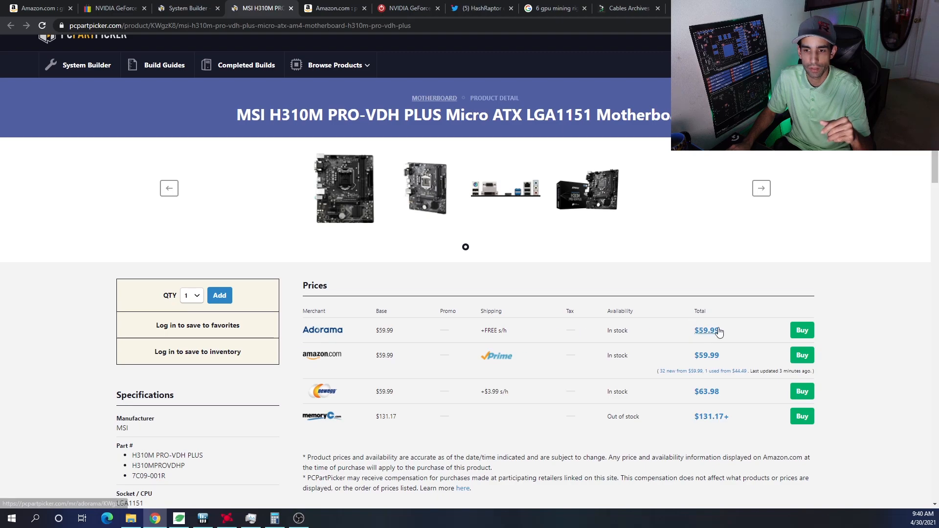
pyautogui.moveTo(402, 401)
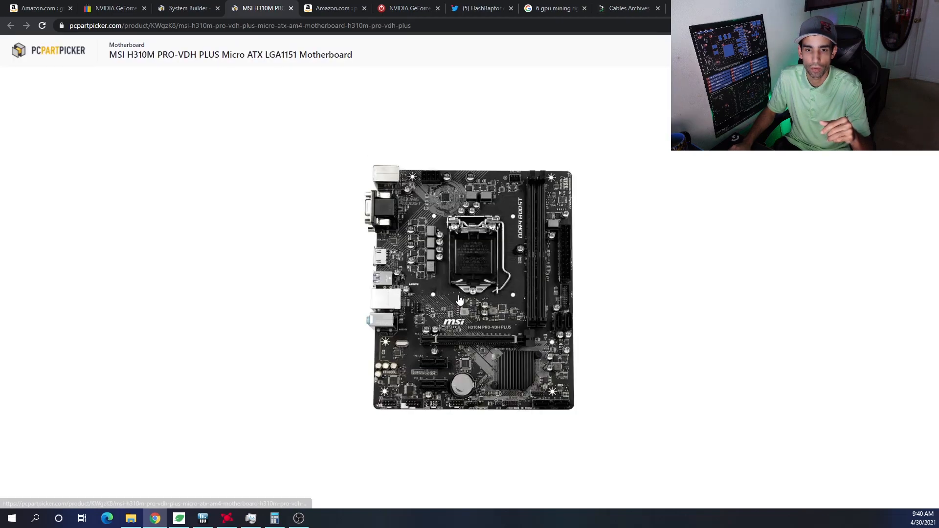
pyautogui.moveTo(463, 356)
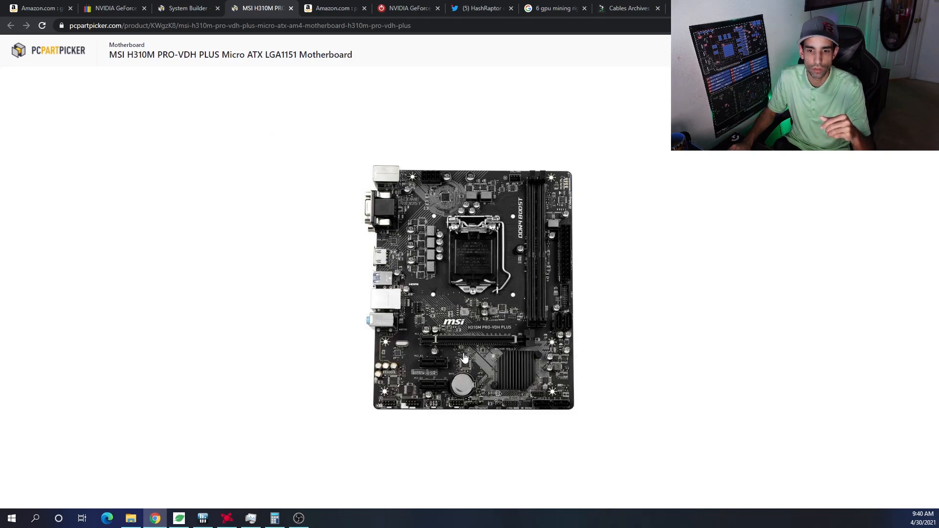
pyautogui.moveTo(488, 380)
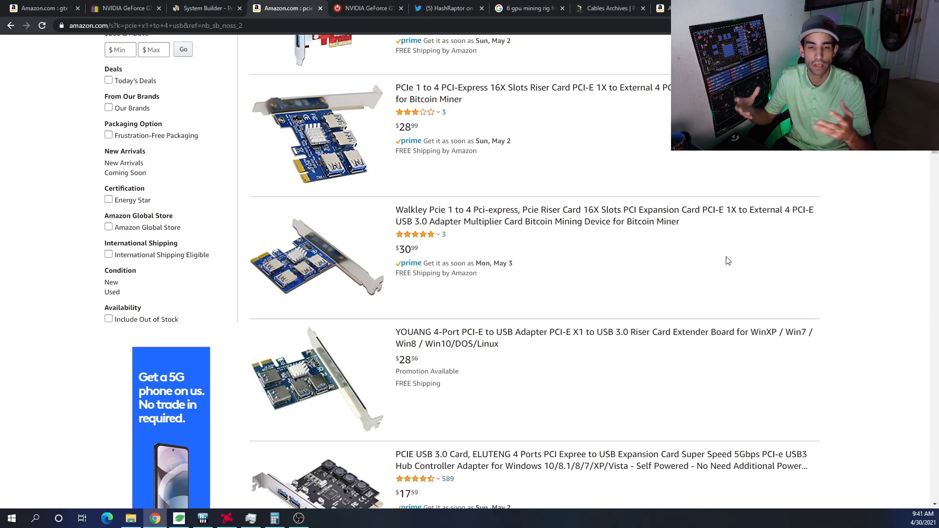
# Check the Crucial 4 GB DDR4-2666 memory page prices from $24.99, then return to the parts list
pyautogui.click(206, 9)
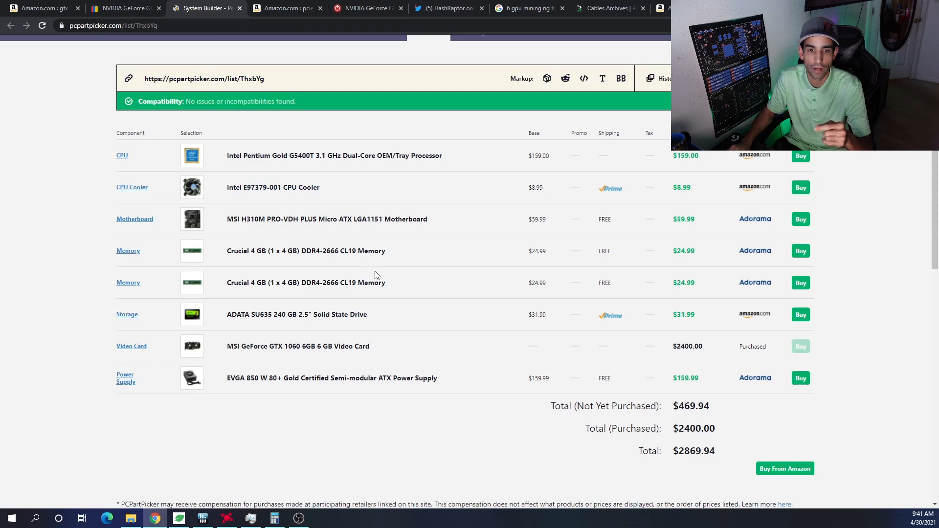
pyautogui.moveTo(305, 251)
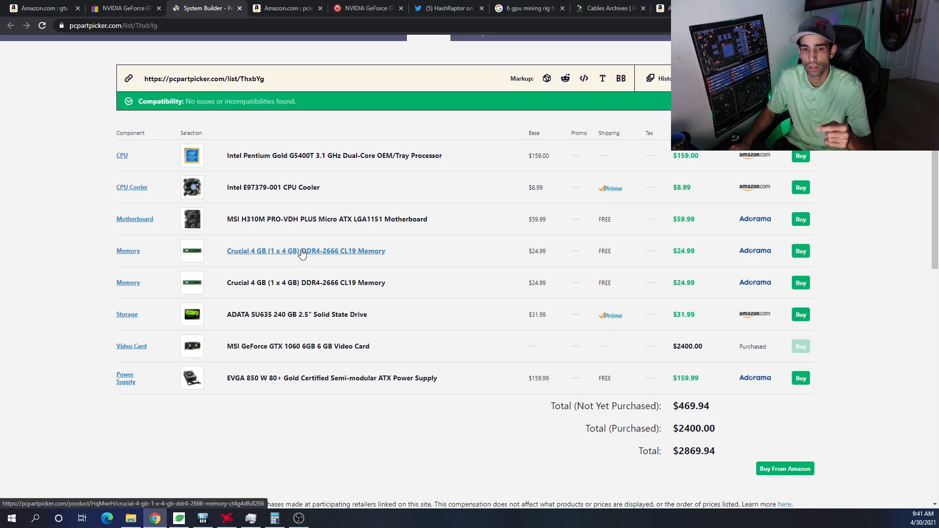
pyautogui.click(305, 252)
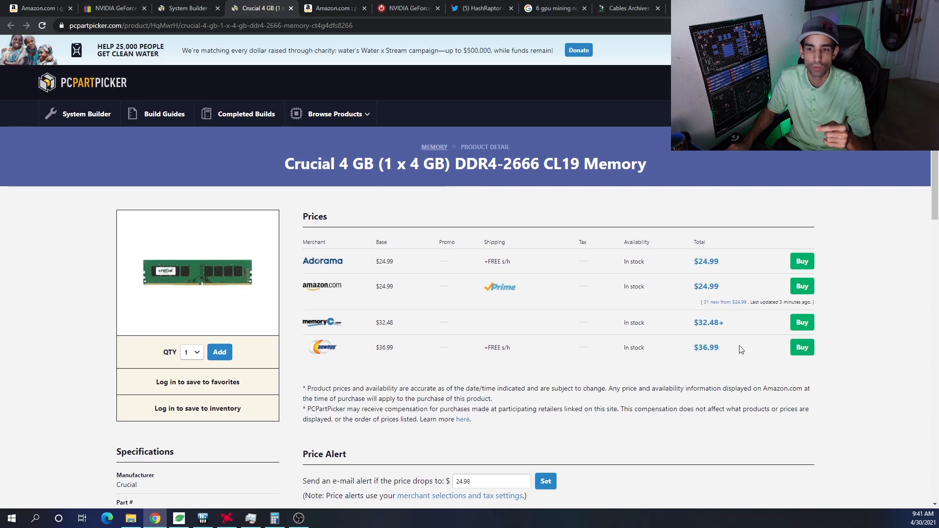
pyautogui.moveTo(333, 194)
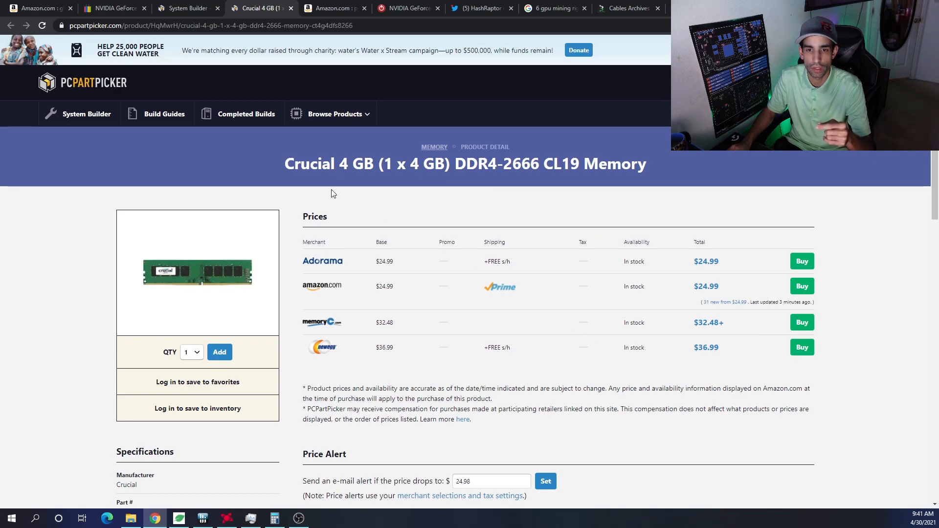
pyautogui.moveTo(518, 279)
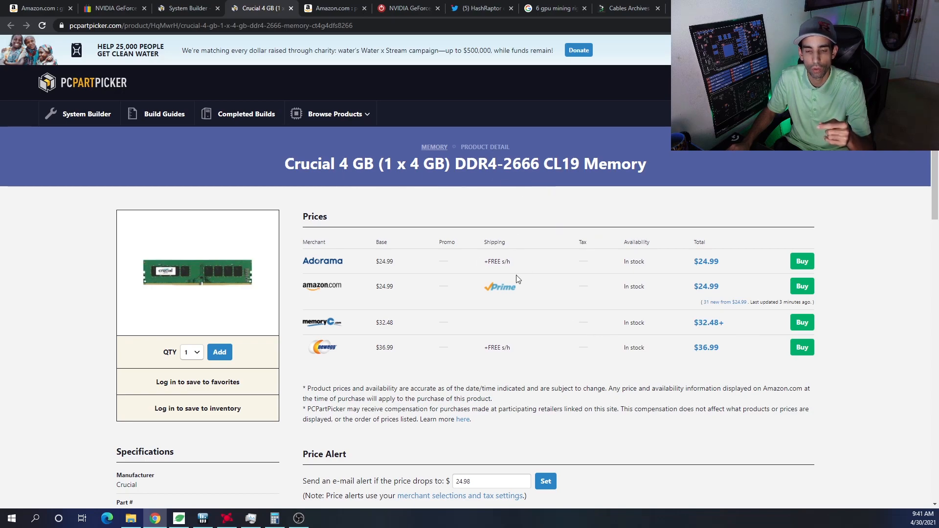
pyautogui.moveTo(283, 168)
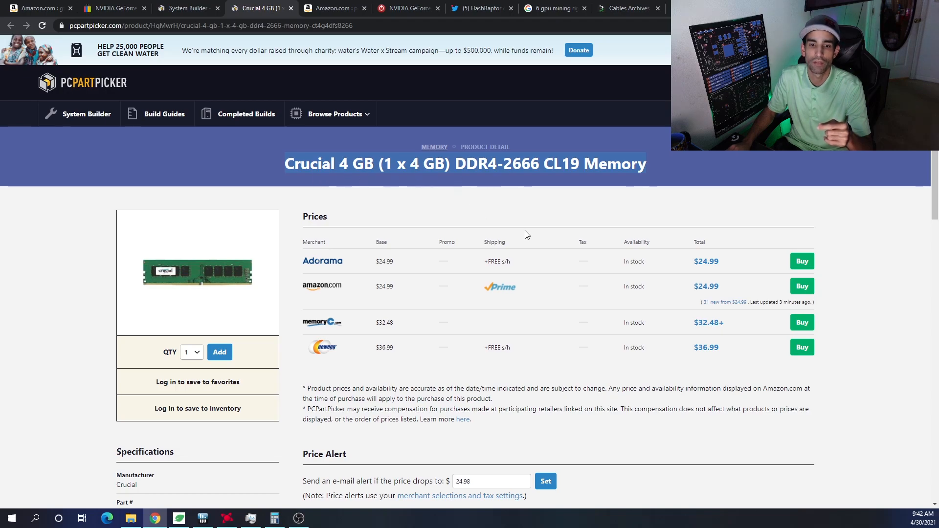
pyautogui.moveTo(507, 186)
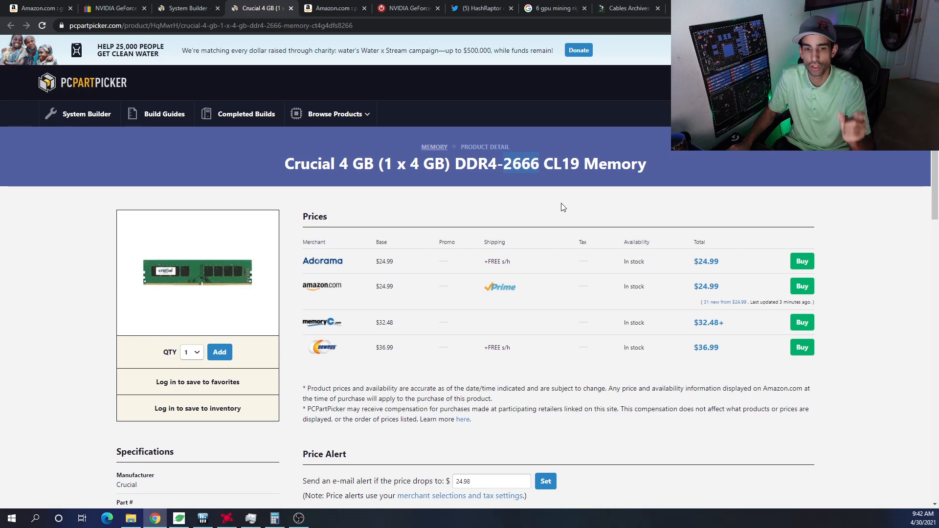
pyautogui.moveTo(567, 207)
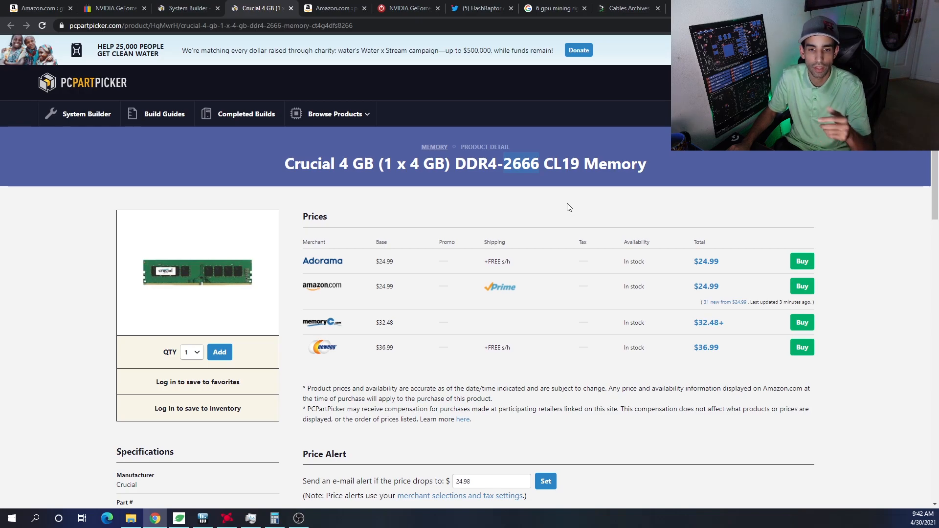
pyautogui.click(188, 8)
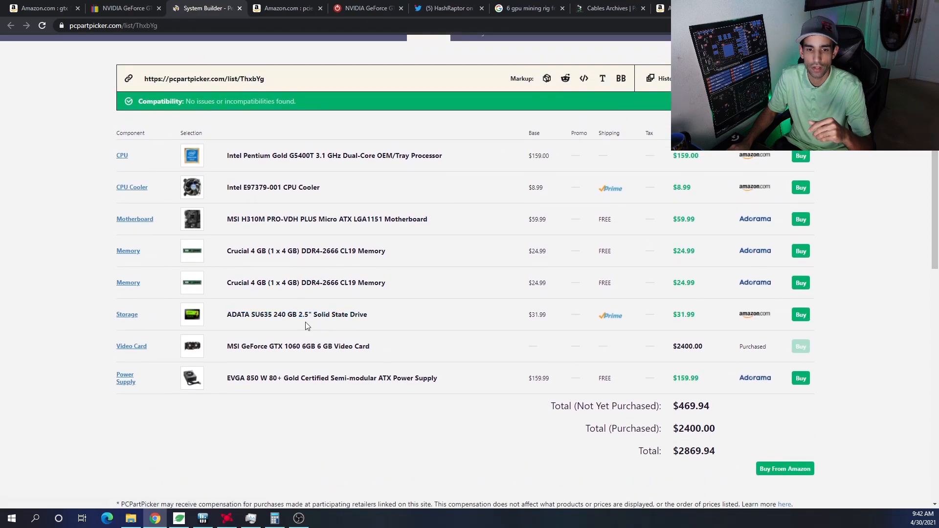
# Bring up the ADATA SU635 240 GB SSD page, priced $31.99 at Amazon
pyautogui.click(296, 314)
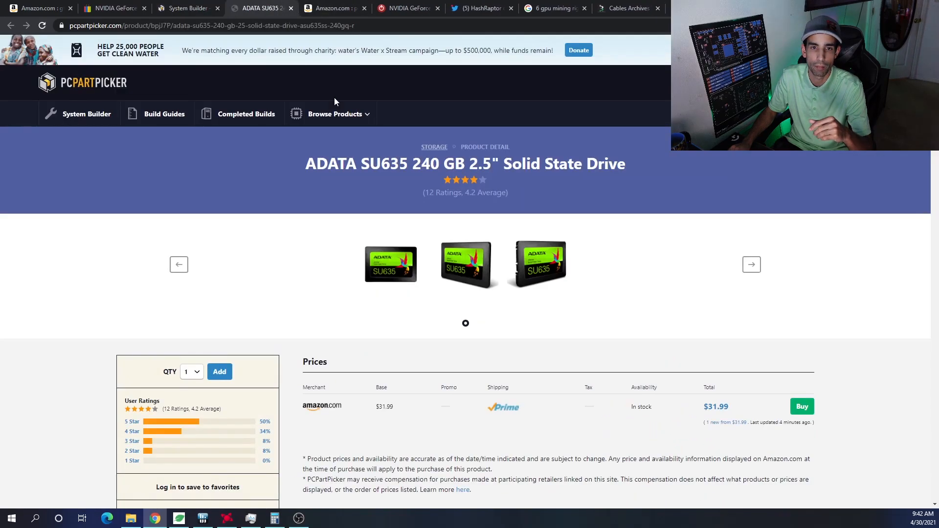
pyautogui.moveTo(706, 345)
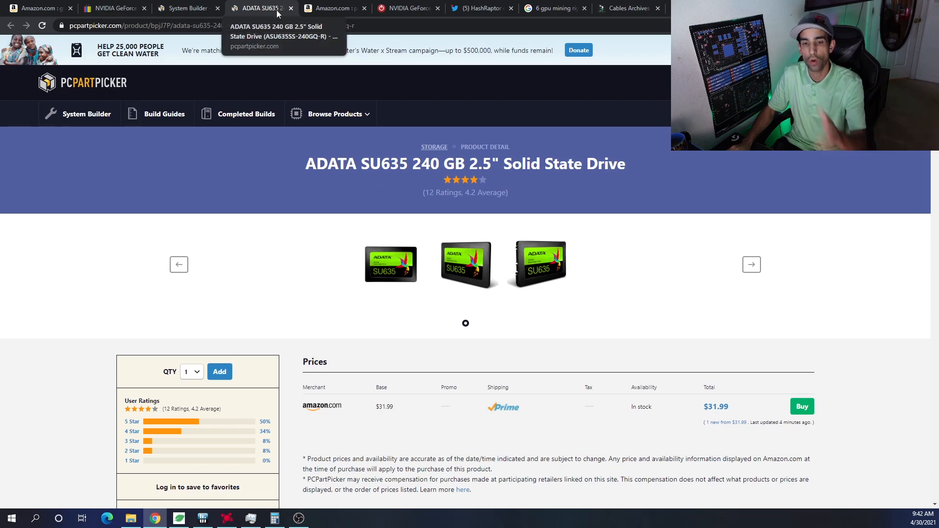
# Check the MSI GTX 1060 6 GB video card page, rated 4.4 stars, then return to the list
pyautogui.click(187, 8)
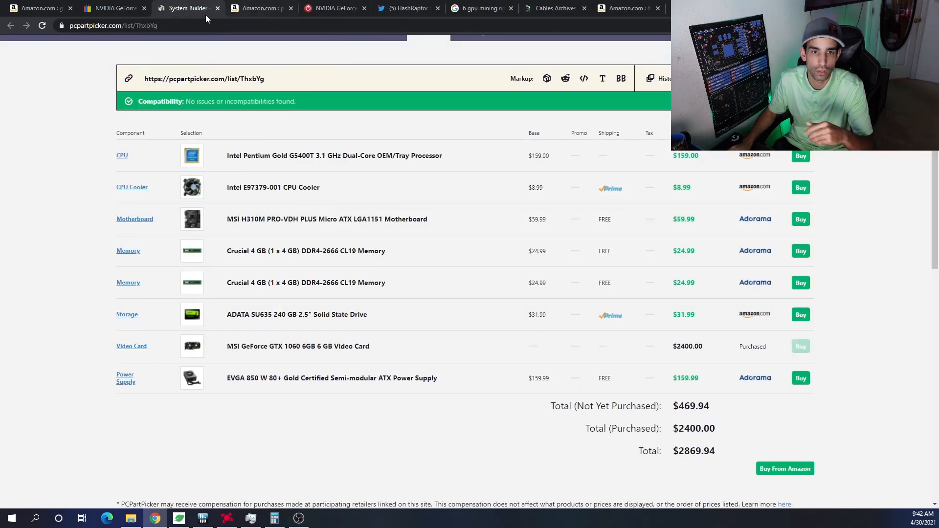
pyautogui.scroll(-3)
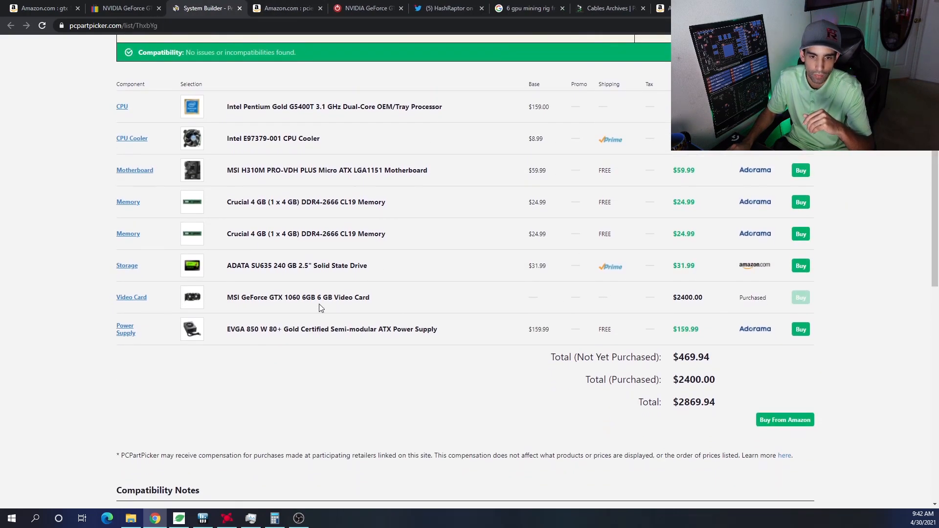
pyautogui.click(132, 297)
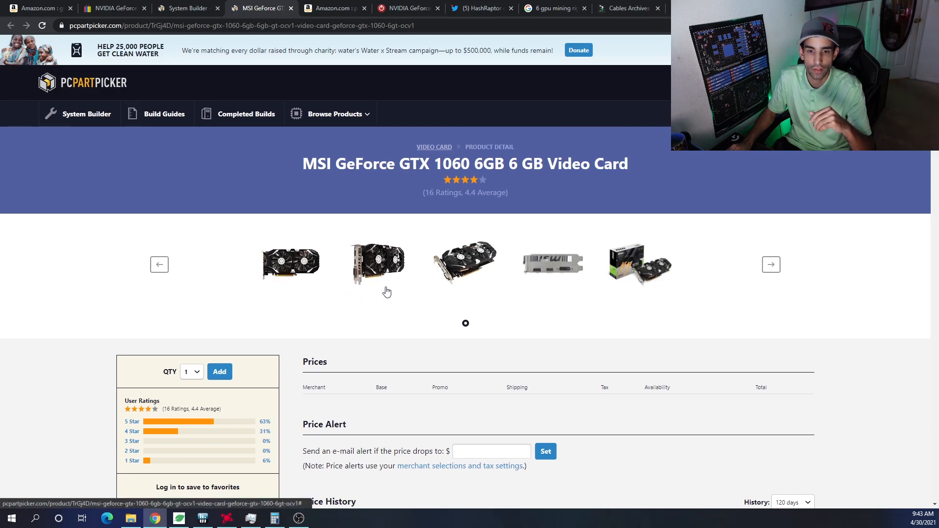
pyautogui.moveTo(400, 317)
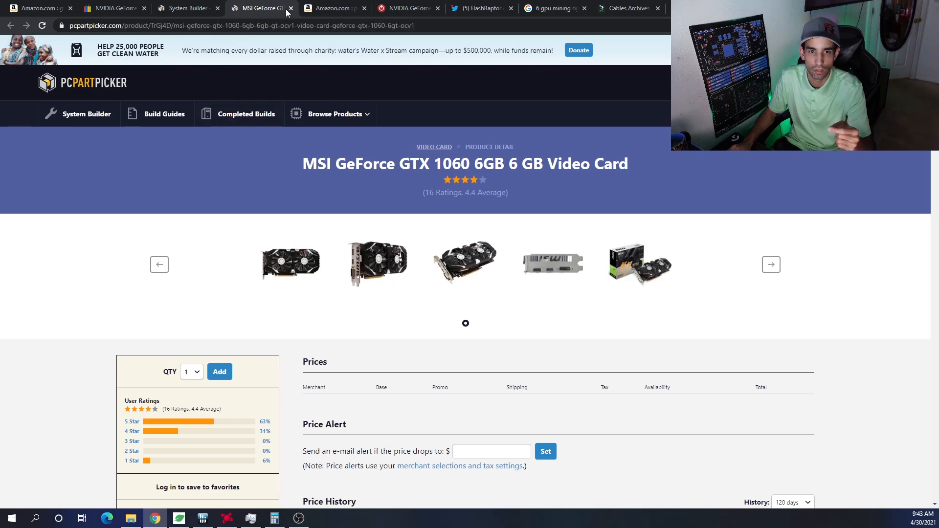
pyautogui.click(188, 8)
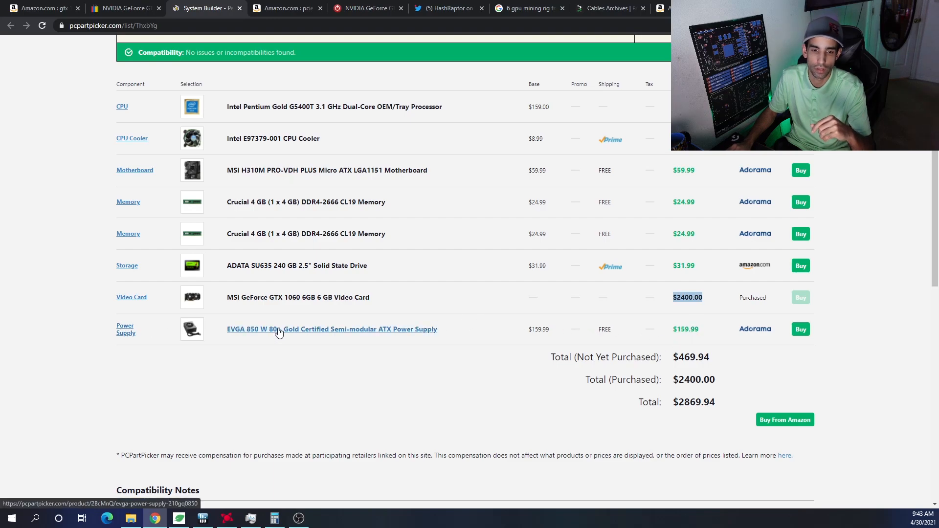
# Bring up the EVGA 850 W 80+ Gold power supply page, priced from $159.99
pyautogui.click(331, 328)
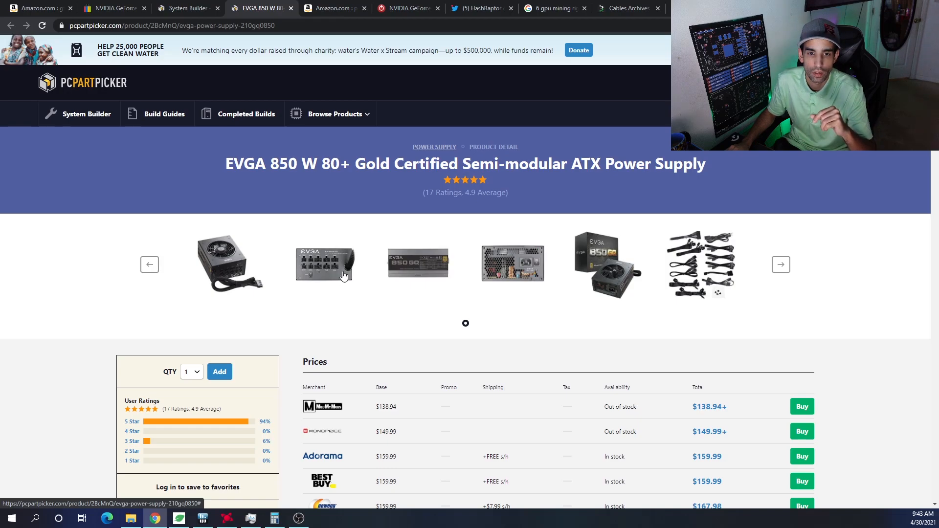
# Switch to TechPowerUp's GTX 1060 6GB specs showing a 120 W TDP
pyautogui.click(407, 8)
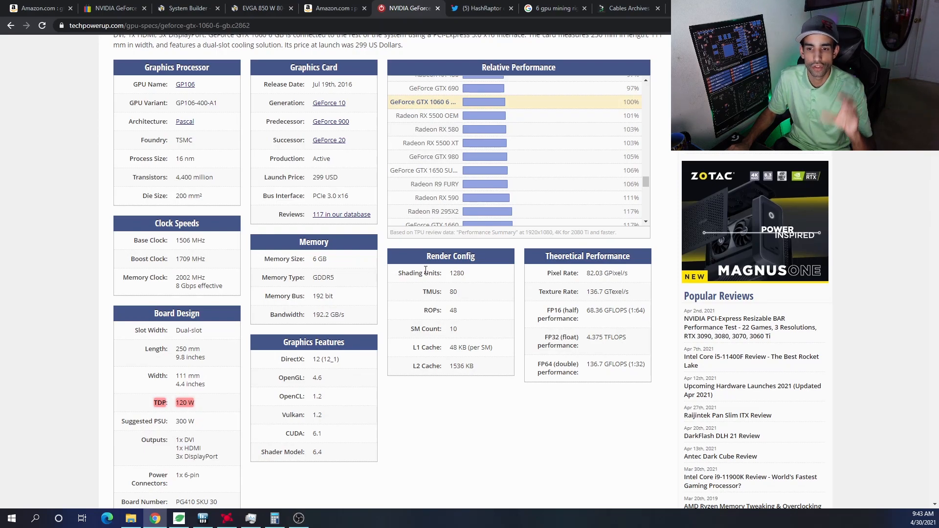
pyautogui.moveTo(422, 269)
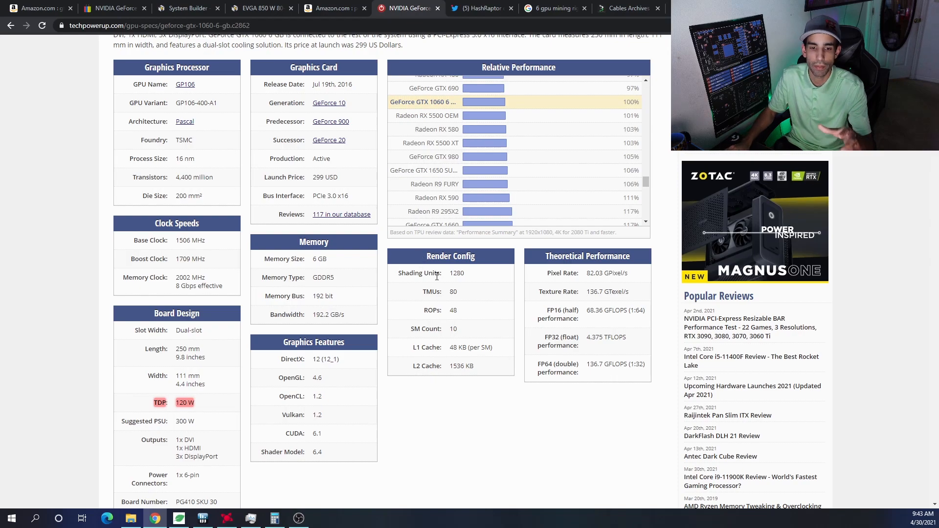
pyautogui.moveTo(349, 391)
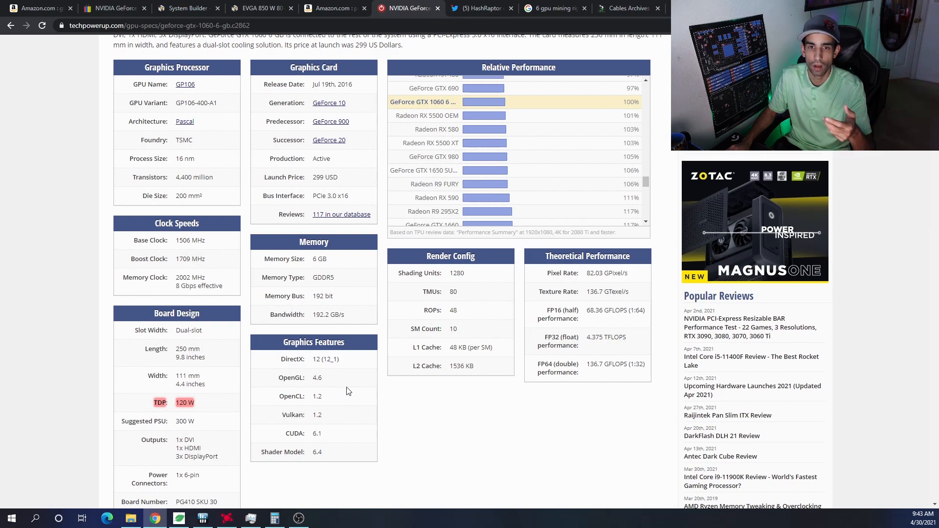
pyautogui.moveTo(335, 8)
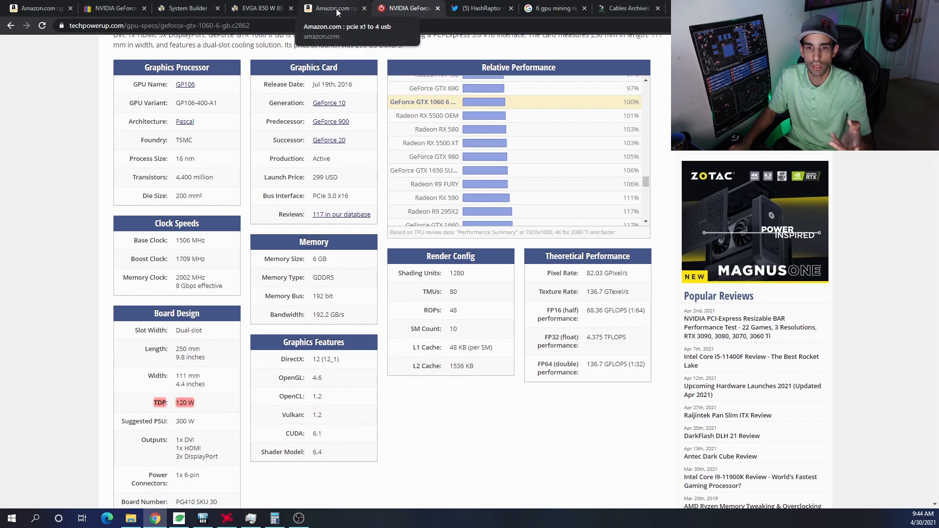
# Flip through the riser and parts list tabs back to the EVGA 850 W page prices from $159.99
pyautogui.click(333, 8)
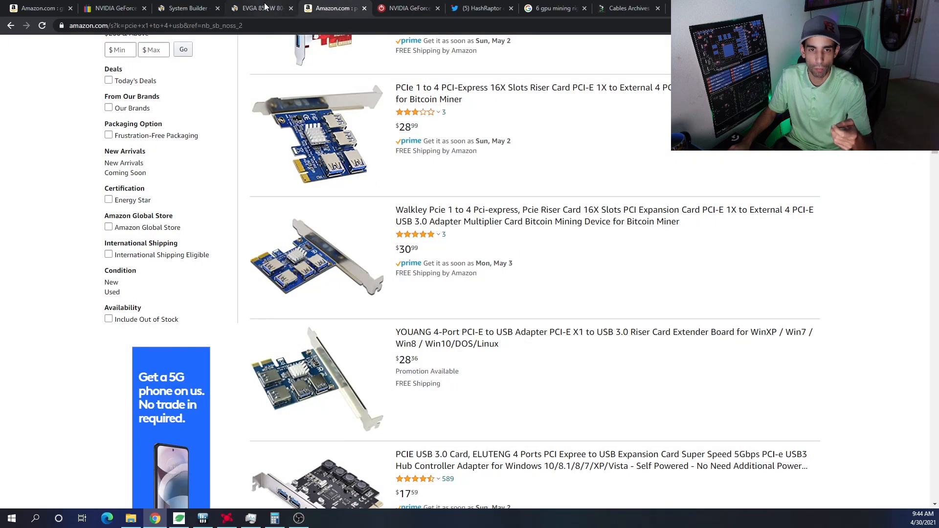
pyautogui.click(256, 8)
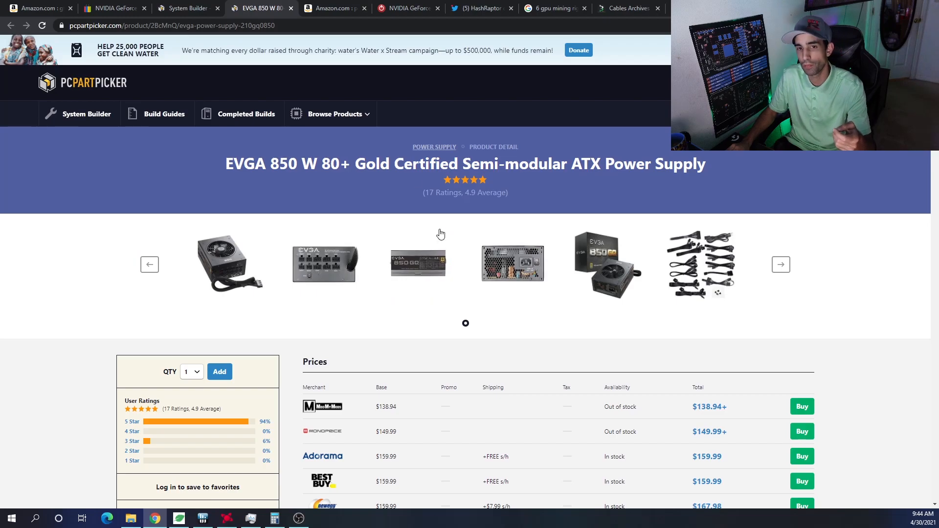
pyautogui.click(188, 8)
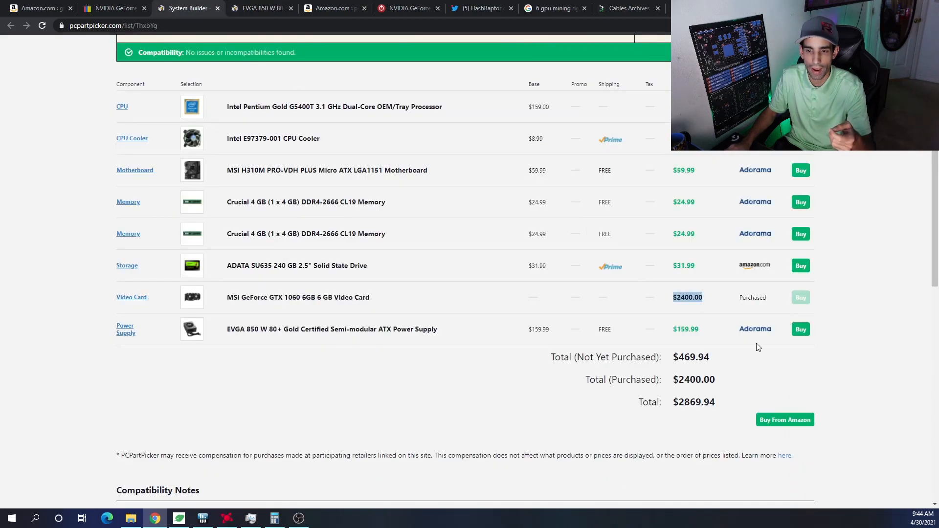
pyautogui.scroll(-3)
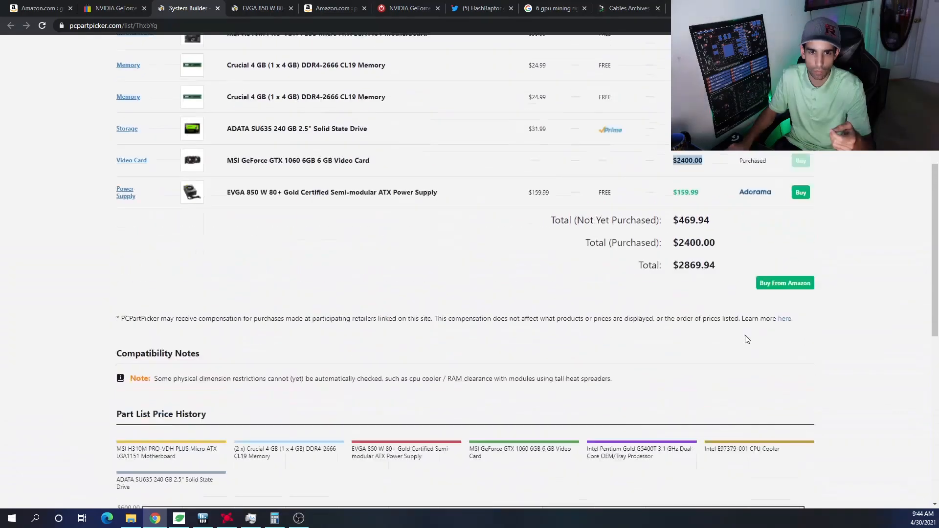
pyautogui.scroll(3)
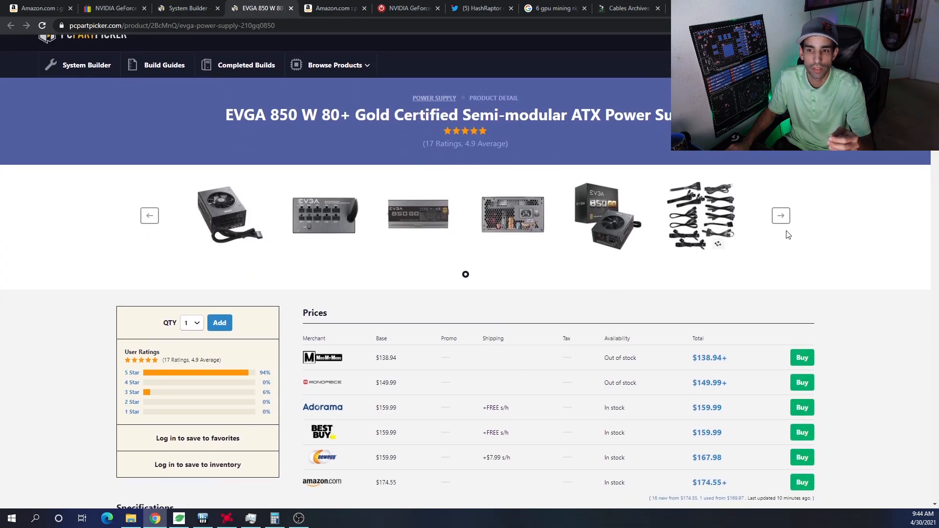
# Enlarge the EVGA 850 W power supply's photo of its modular cable set
pyautogui.click(700, 215)
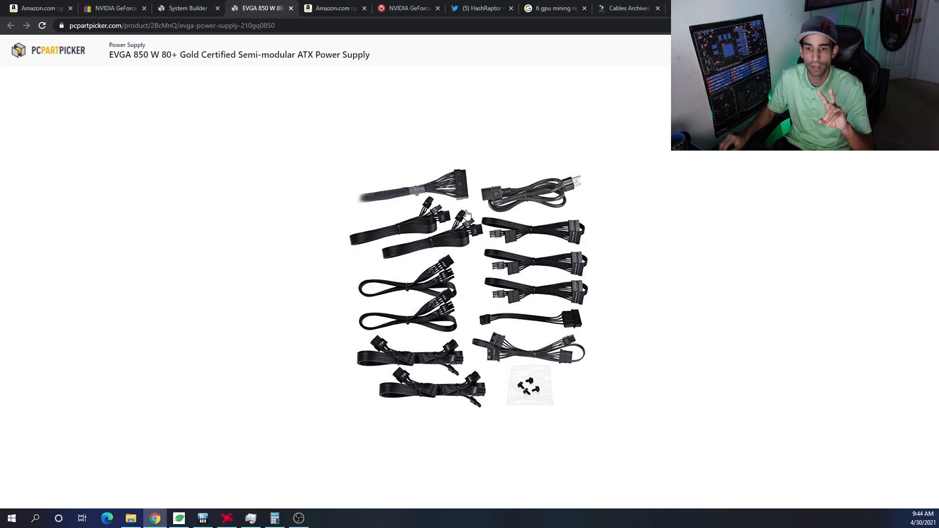
pyautogui.moveTo(542, 260)
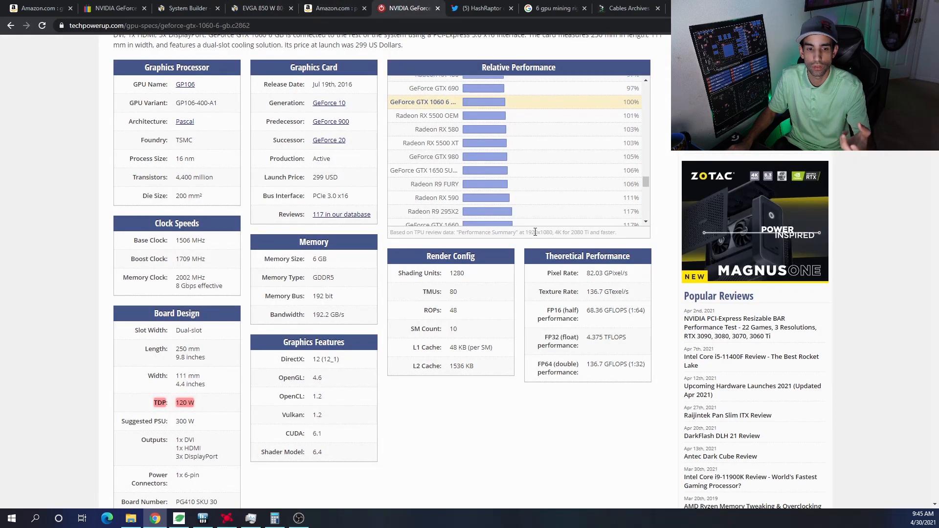
pyautogui.moveTo(511, 412)
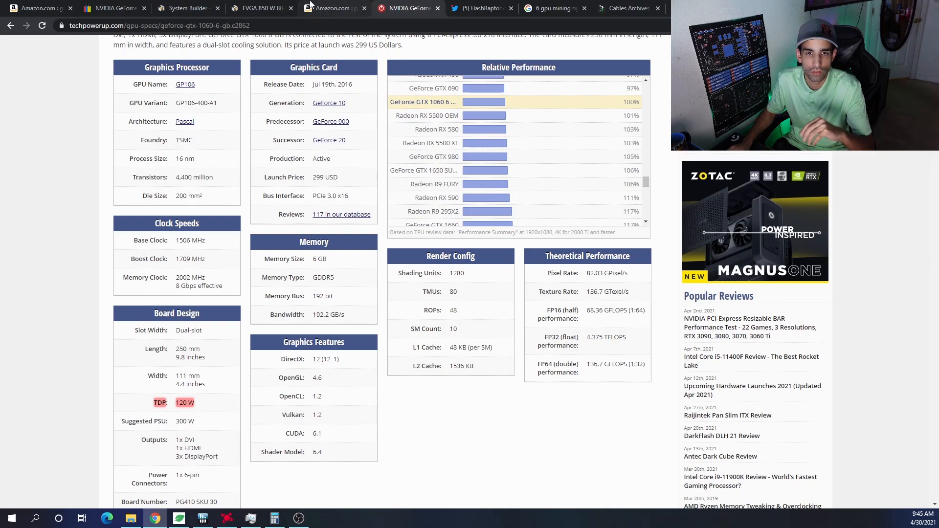
pyautogui.click(257, 8)
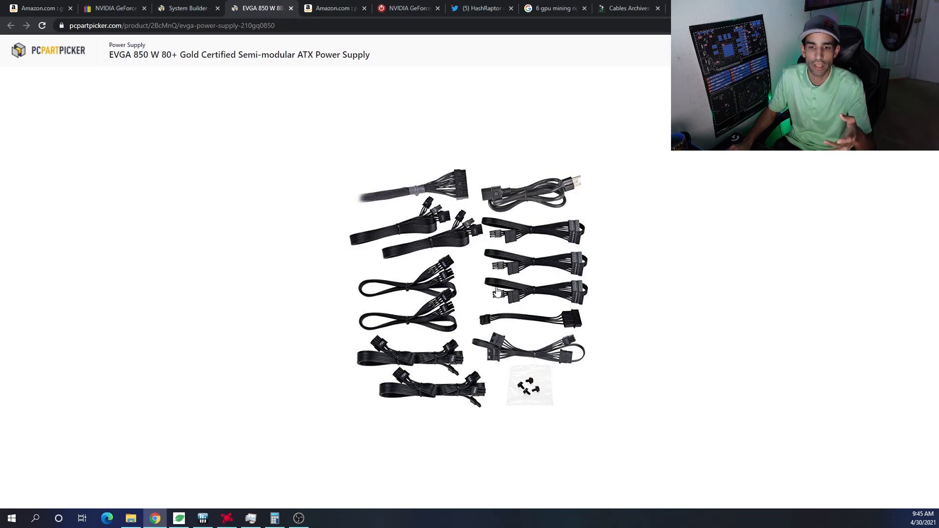
pyautogui.moveTo(578, 314)
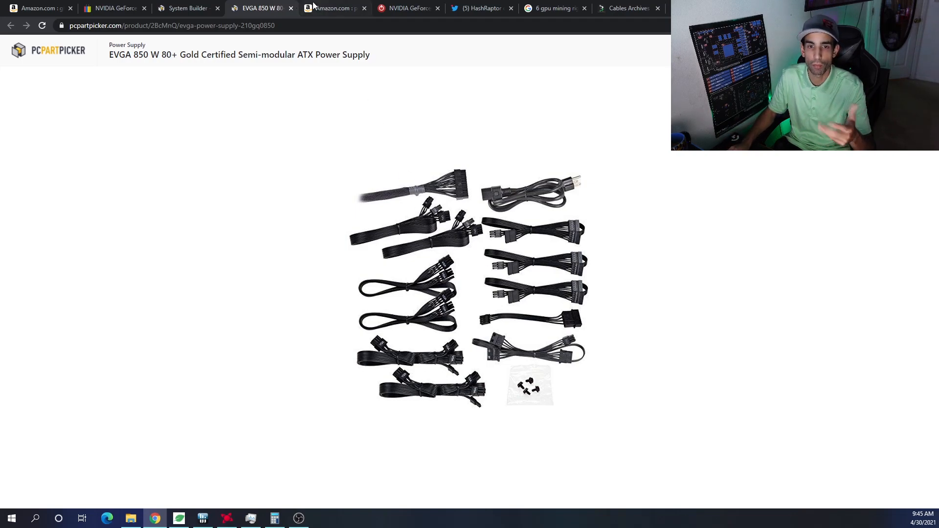
pyautogui.moveTo(329, 8)
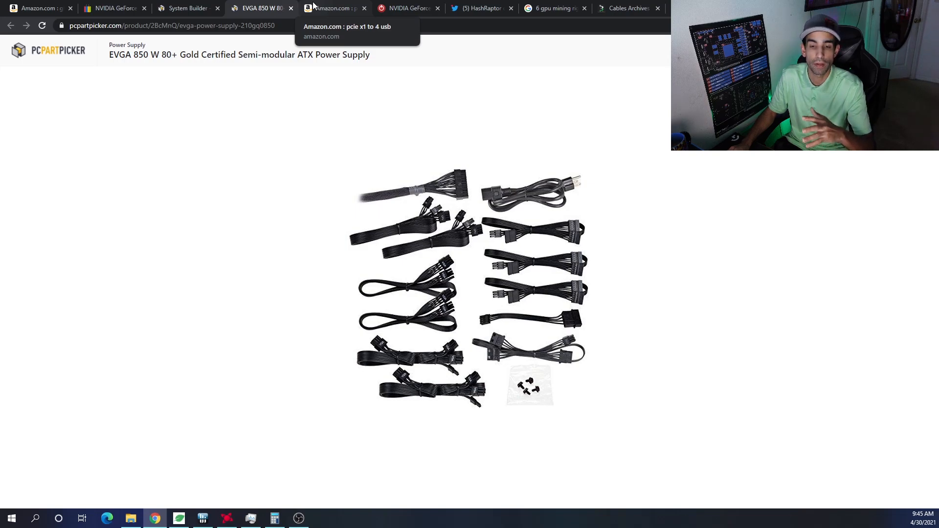
pyautogui.moveTo(365, 8)
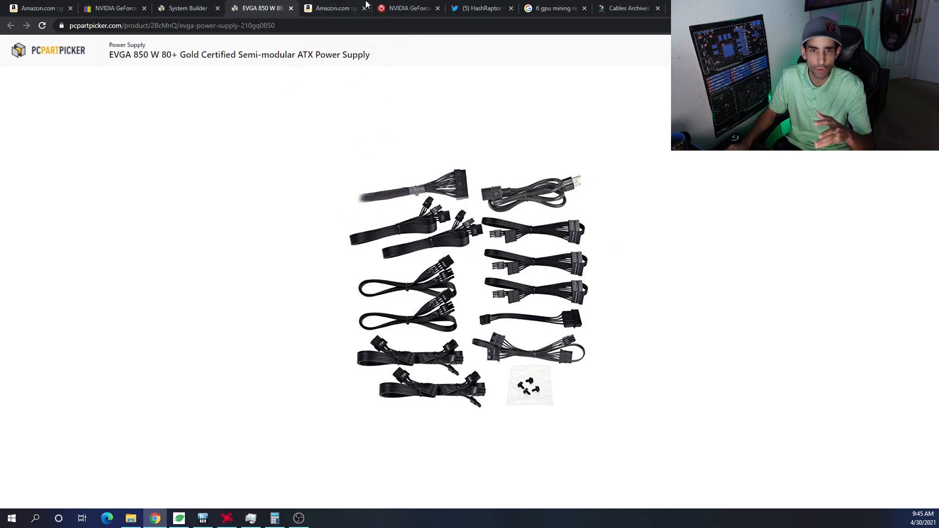
# Close the power supply page, check the System Builder parts list, then return to the Amazon PCIe 1-to-4 USB riser results
pyautogui.click(260, 8)
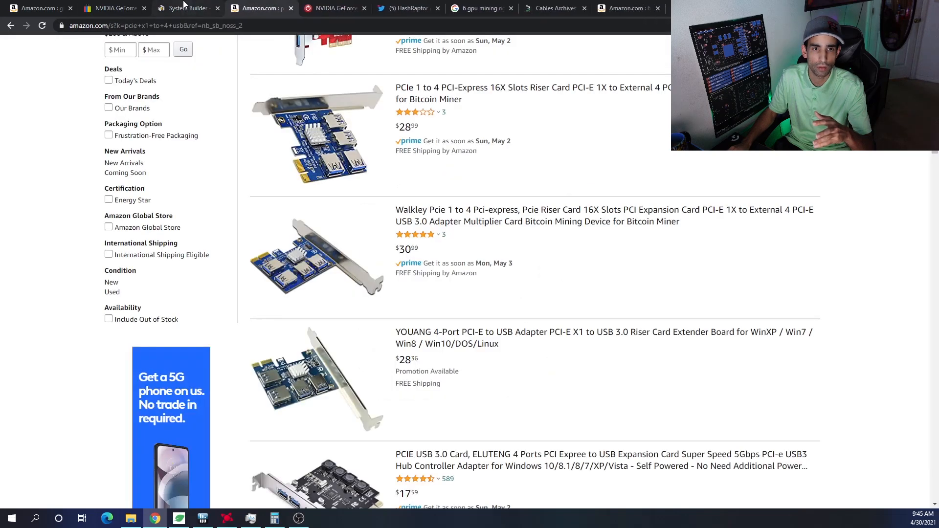
pyautogui.click(193, 7)
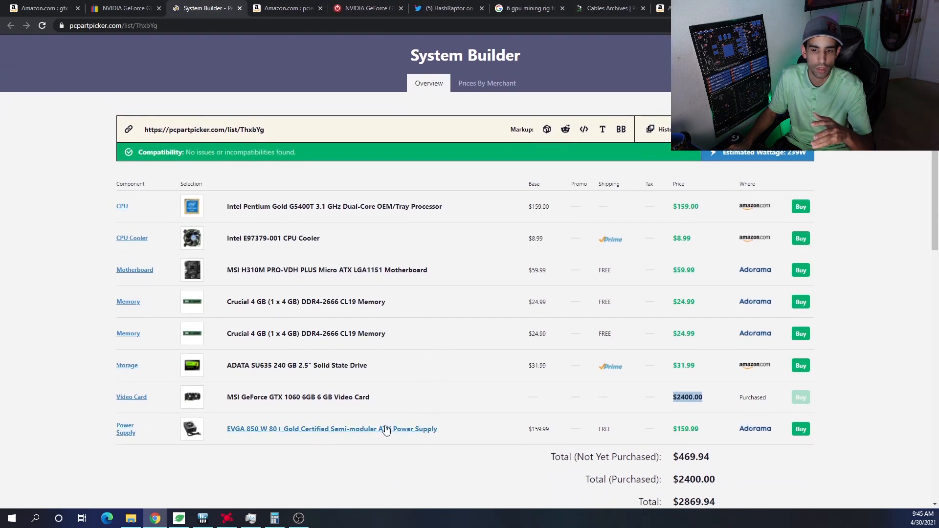
pyautogui.moveTo(172, 455)
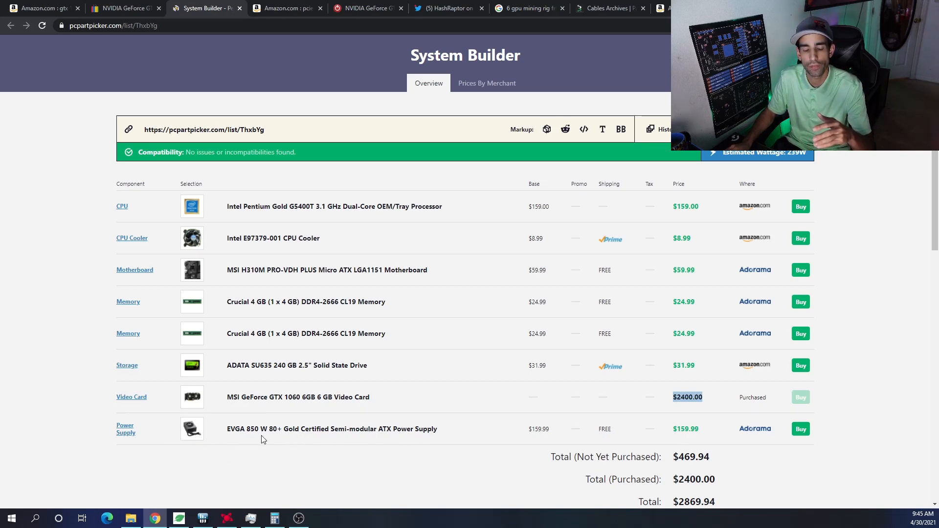
pyautogui.moveTo(335, 436)
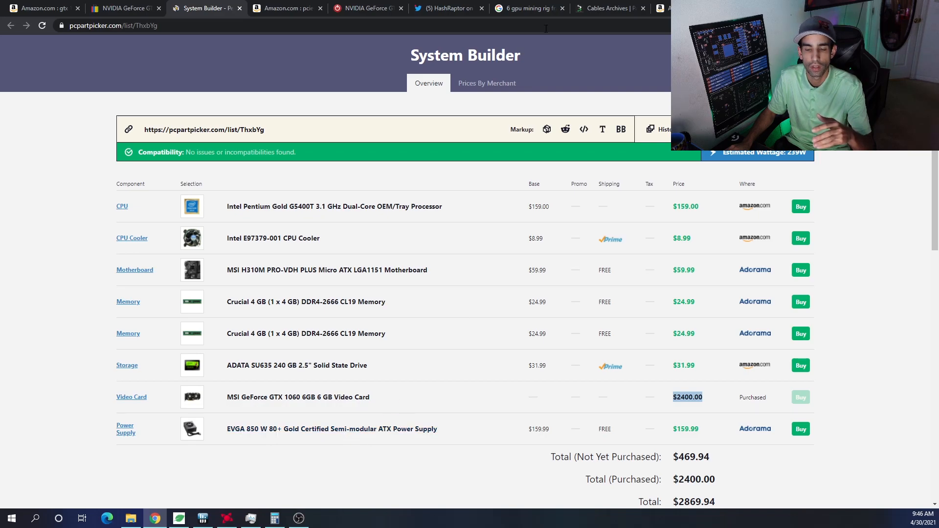
pyautogui.click(287, 8)
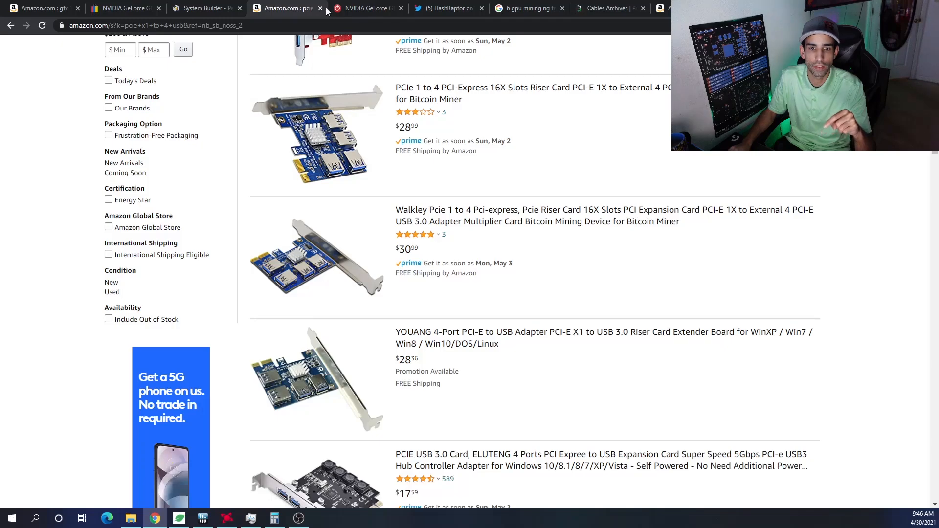
# Switch to the HashRaptor tweet showing two boxed PNY GeForce GT 710 cards
pyautogui.click(445, 9)
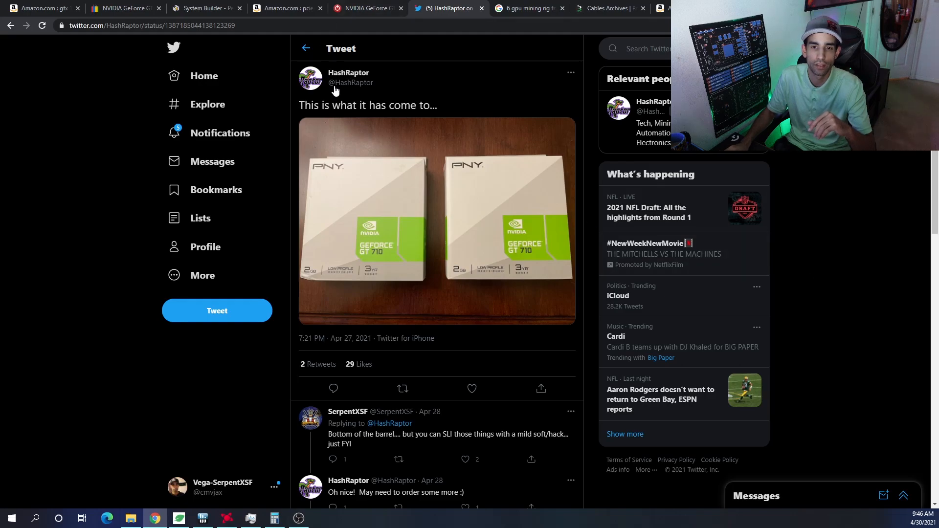
pyautogui.moveTo(453, 249)
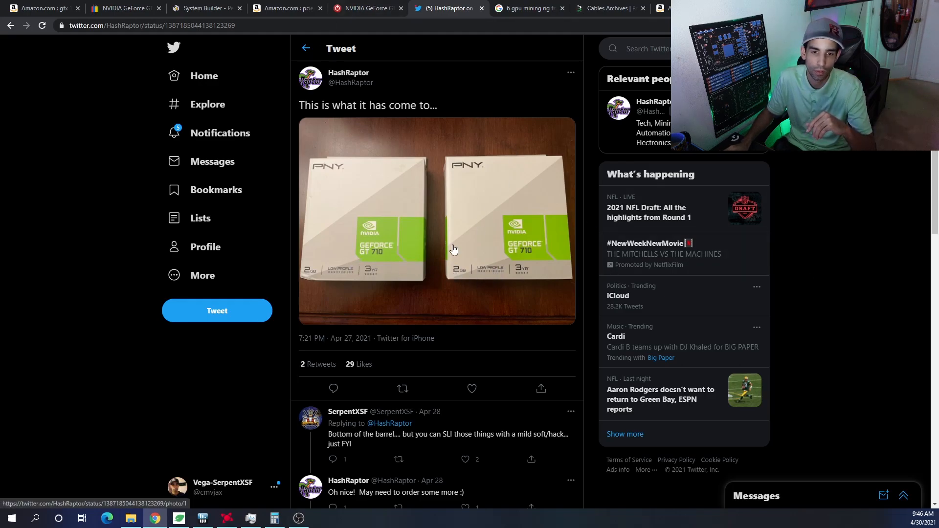
pyautogui.moveTo(340, 295)
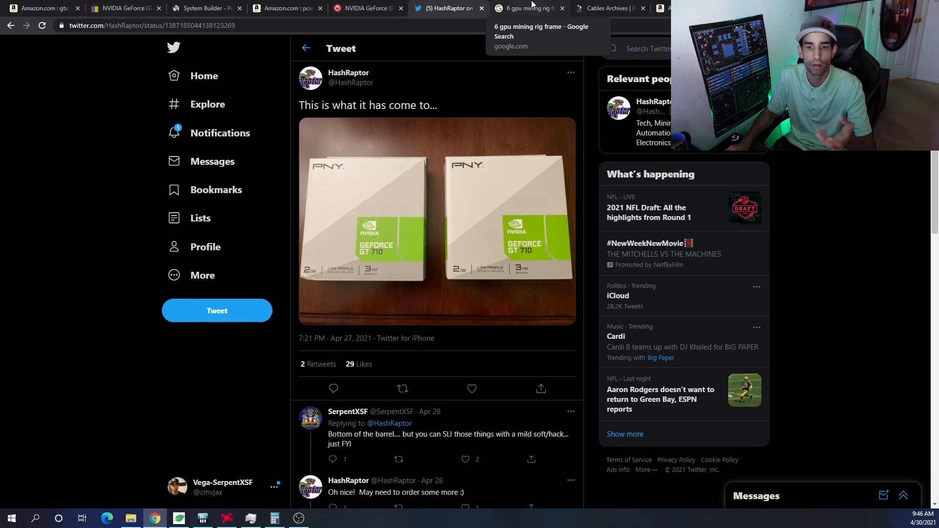
# From the '6 gpu mining rig frame' Google results, view Newegg's $29.99 stackable six-GPU frame, then return to the results
pyautogui.click(527, 8)
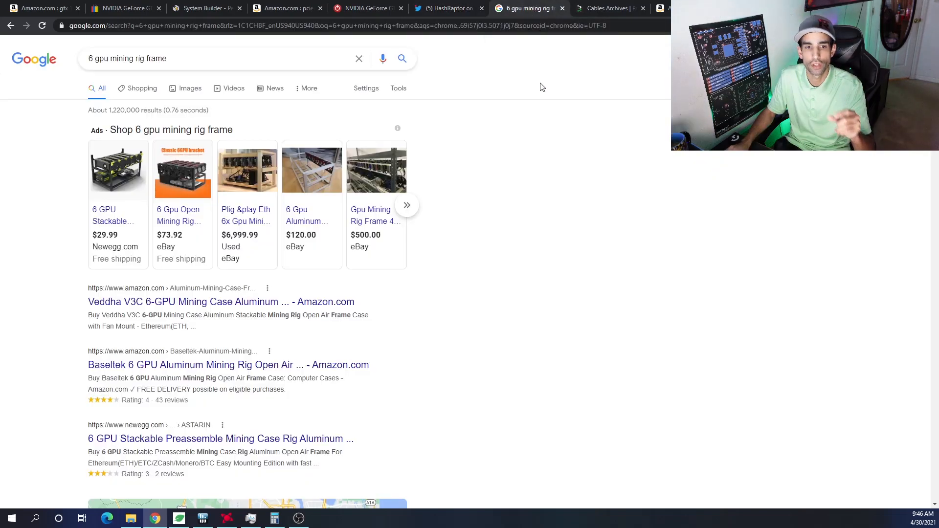
pyautogui.moveTo(594, 218)
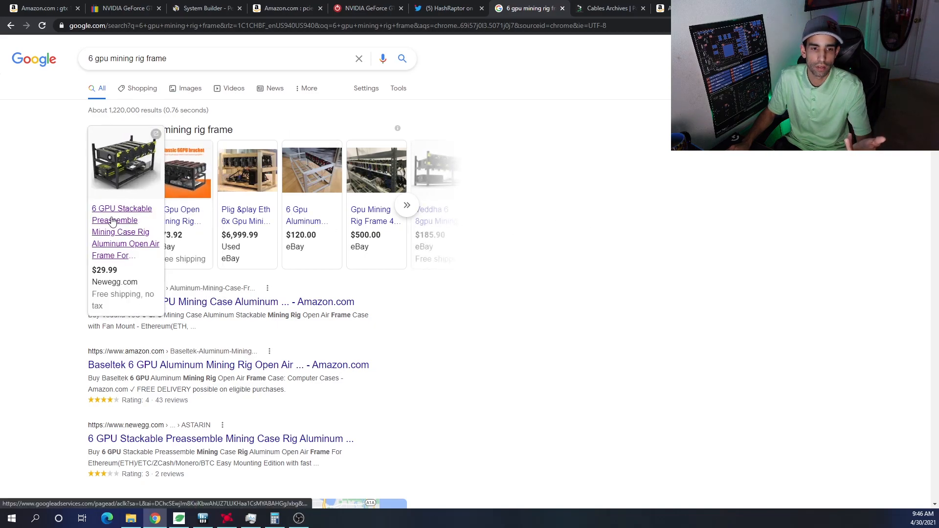
pyautogui.click(122, 220)
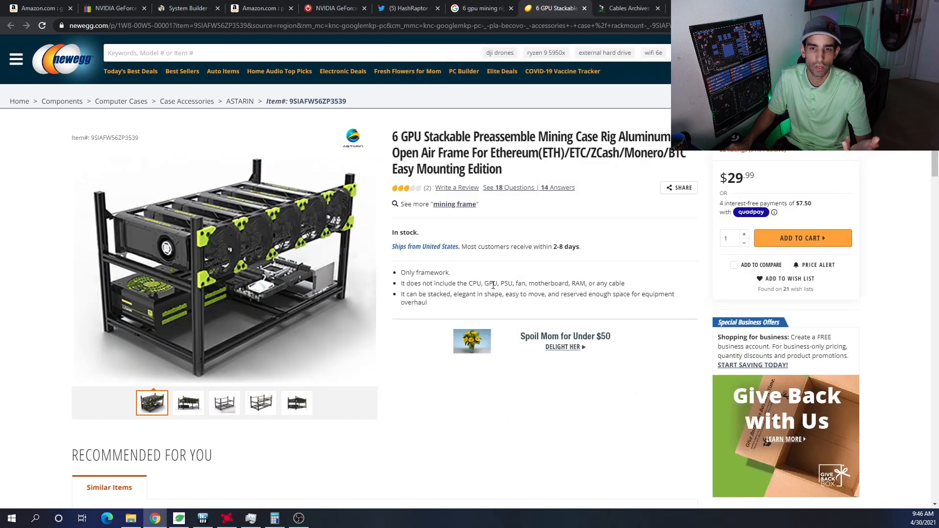
pyautogui.click(476, 9)
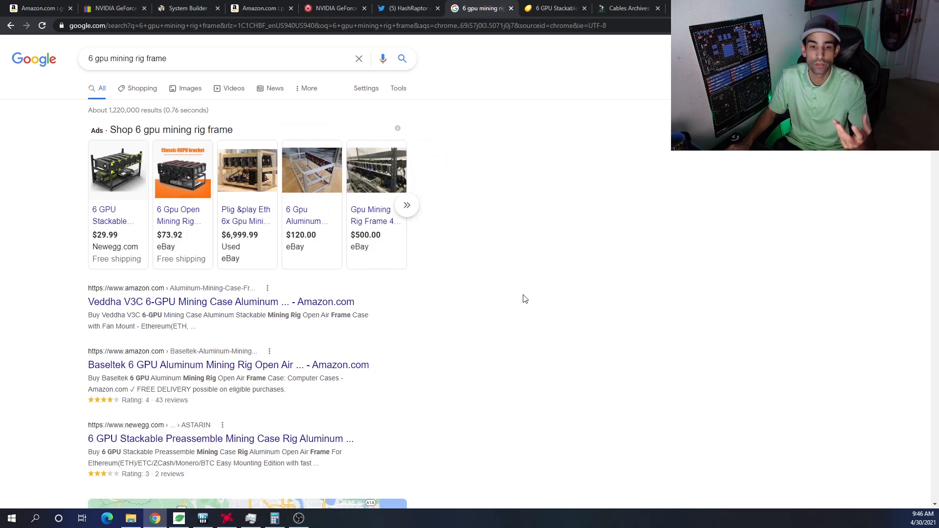
pyautogui.moveTo(518, 292)
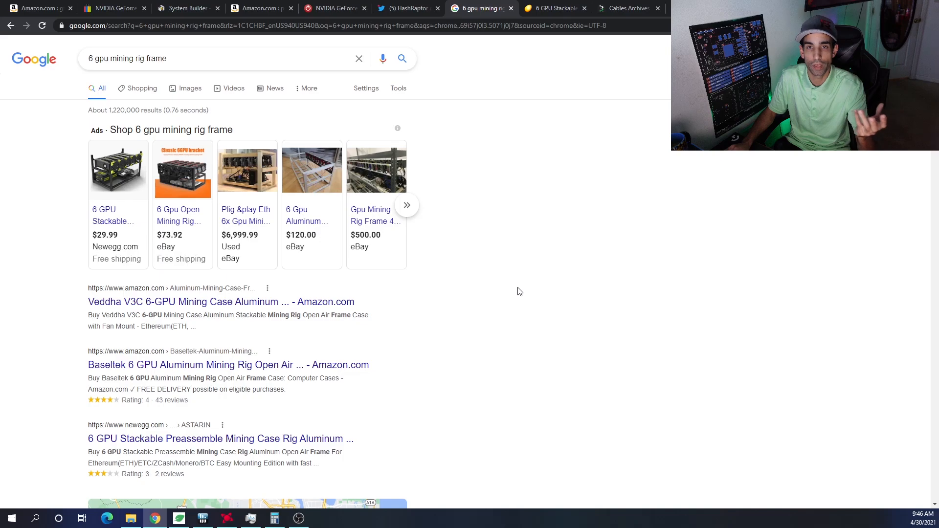
pyautogui.moveTo(495, 220)
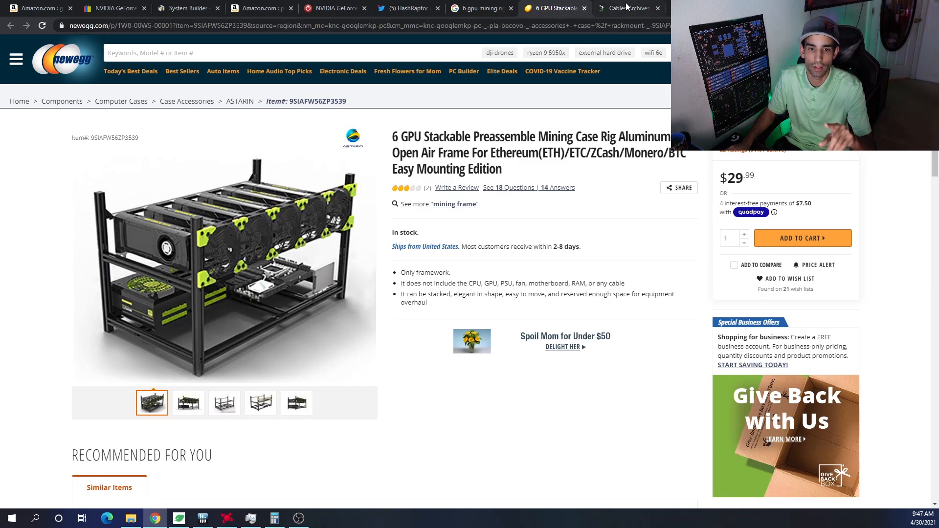
pyautogui.moveTo(550, 7)
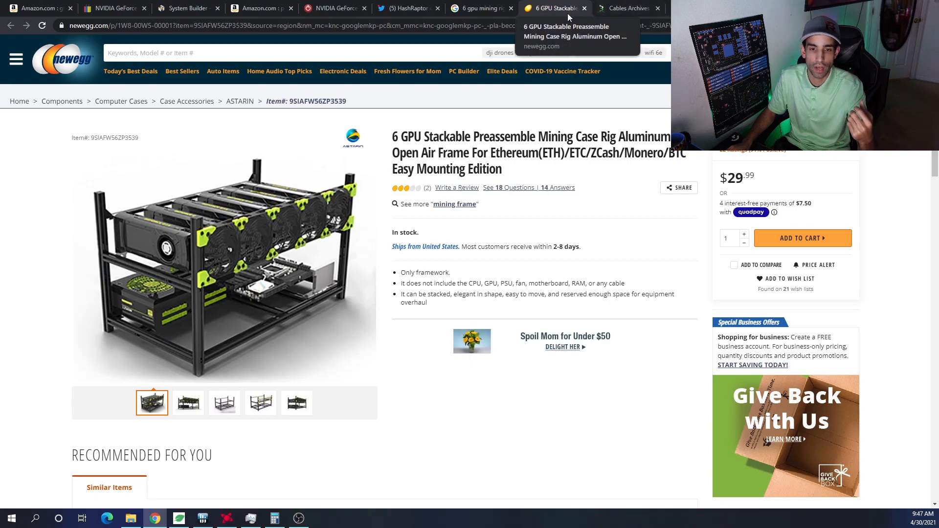
# Browse Parallel Miner's cables page, scrolling through the PCIe power cable and splitter listings
pyautogui.click(625, 8)
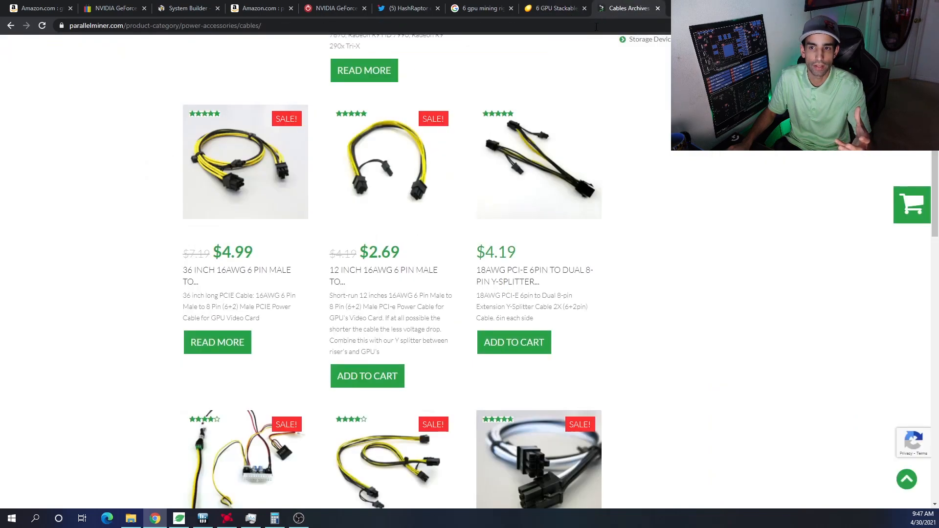
pyautogui.moveTo(677, 228)
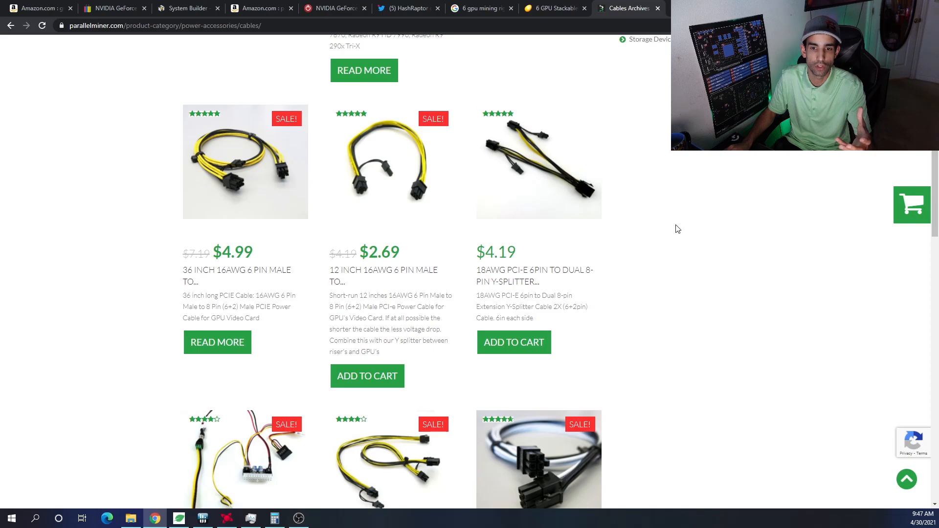
pyautogui.scroll(-3)
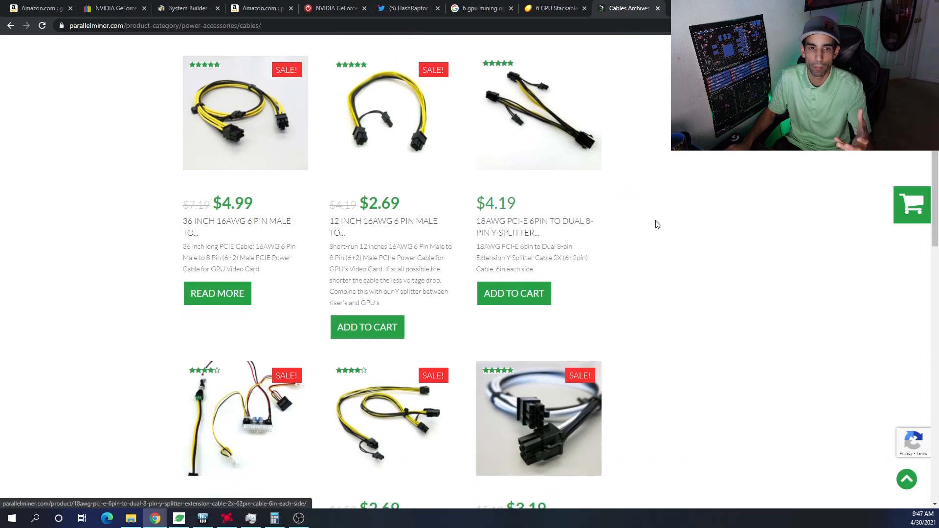
pyautogui.scroll(3)
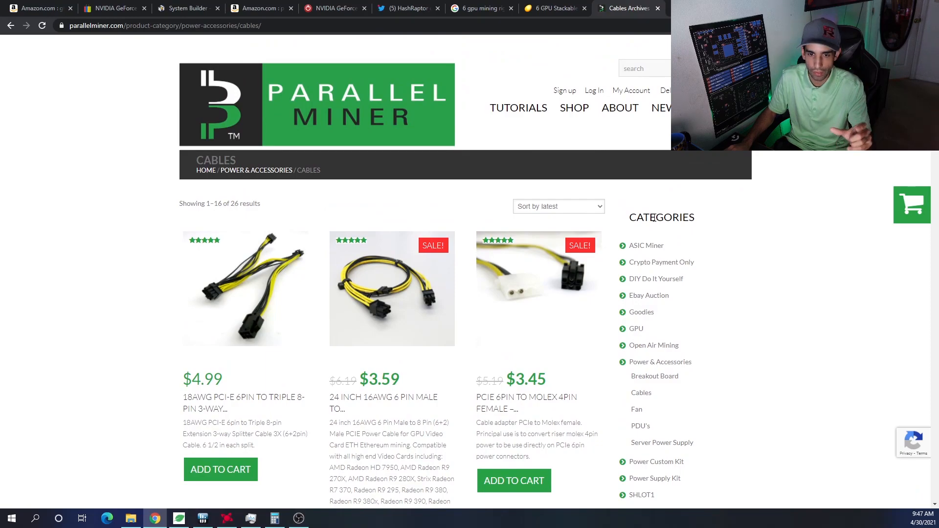
pyautogui.scroll(-3)
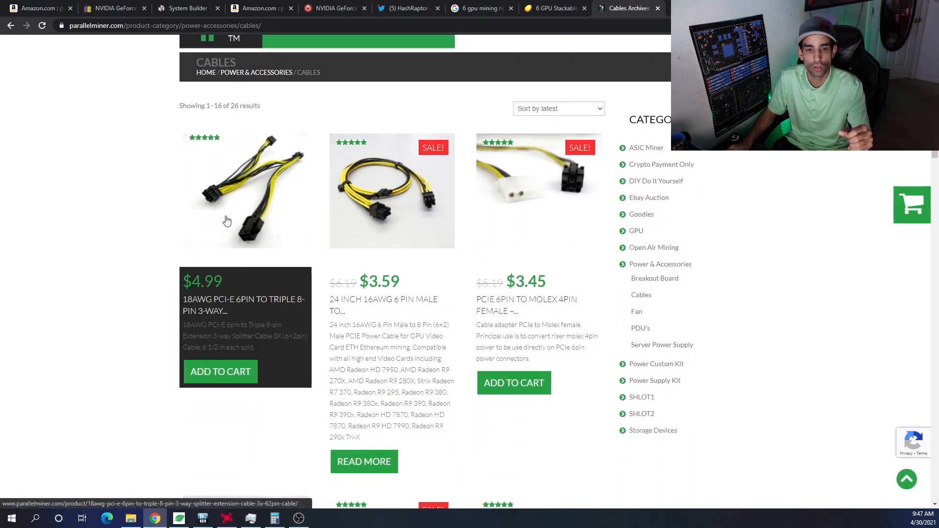
pyautogui.scroll(-3)
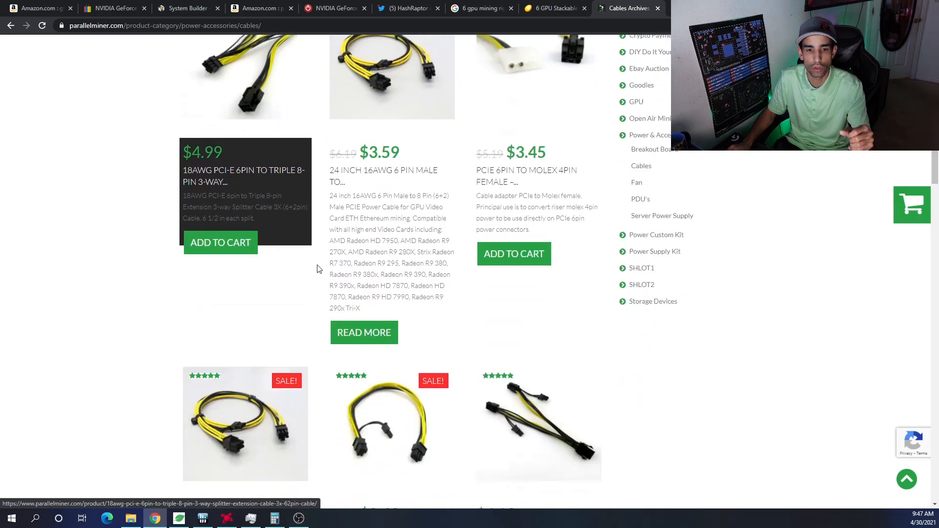
pyautogui.scroll(-3)
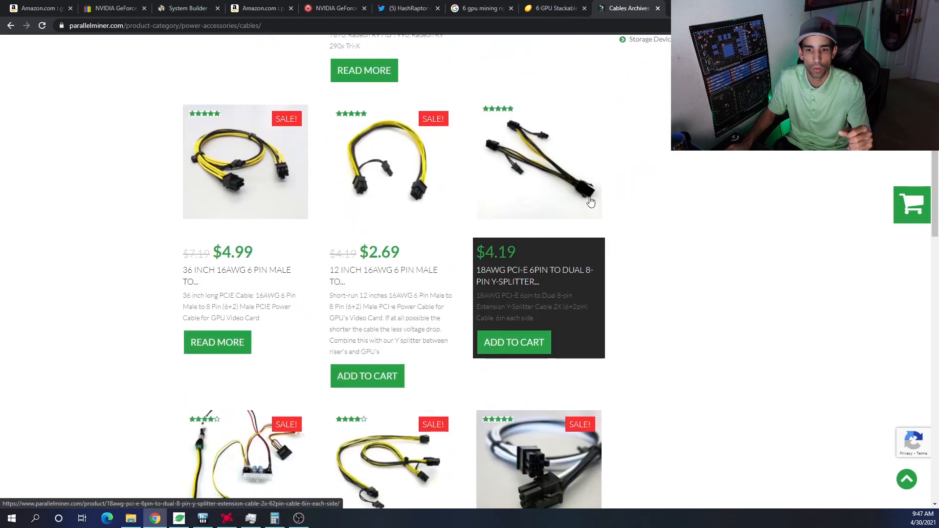
pyautogui.moveTo(639, 176)
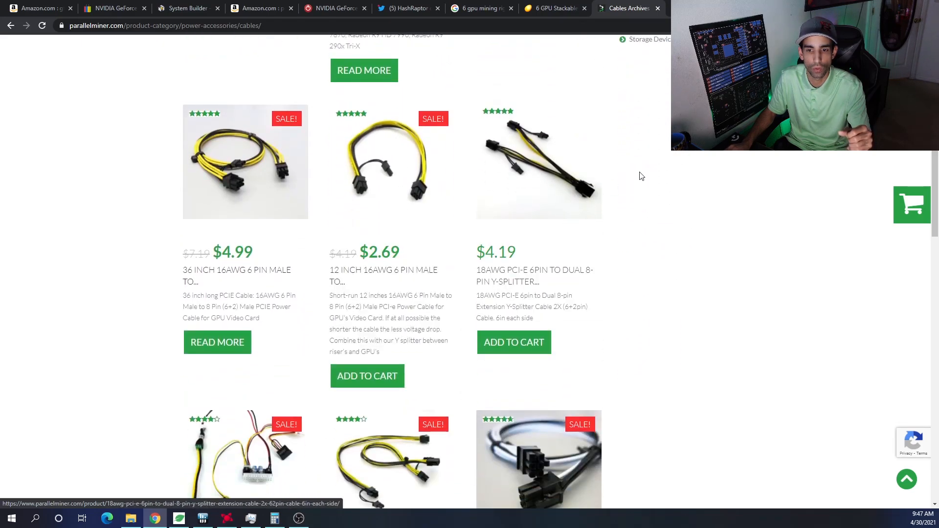
pyautogui.scroll(-3)
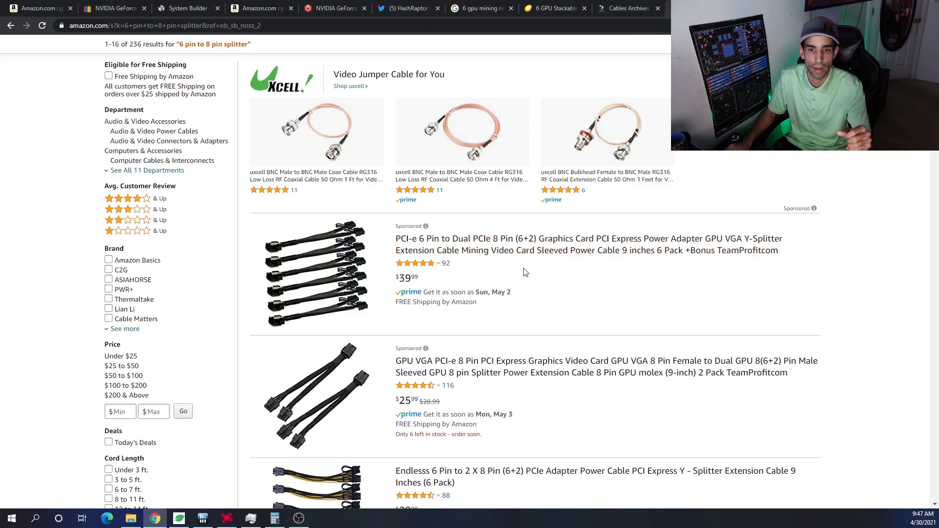
# Scroll through Amazon's '6 pin to 8 pin splitter' cable results
pyautogui.scroll(-3)
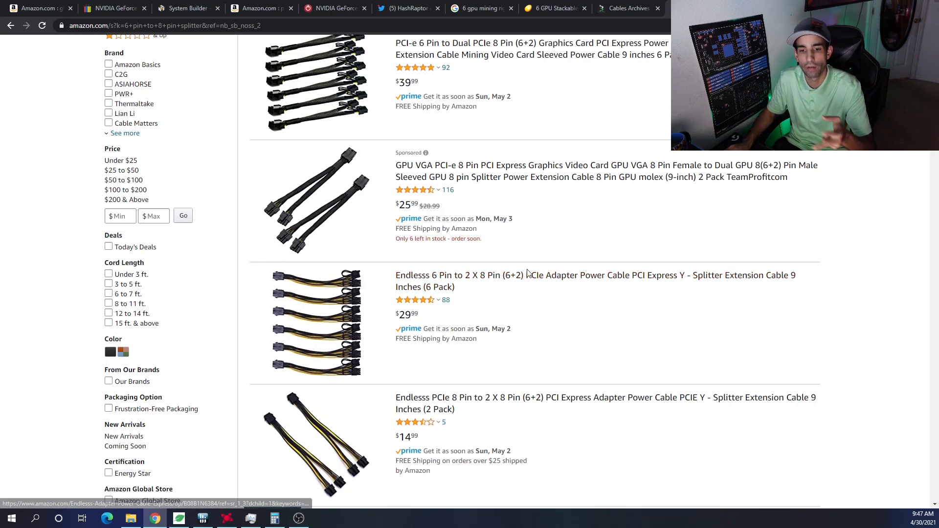
pyautogui.scroll(3)
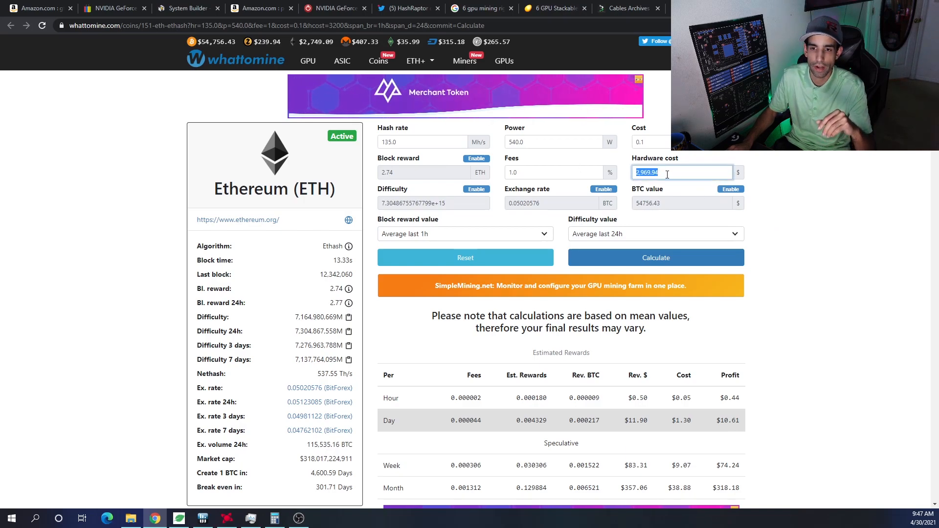
# Set the Ethereum calculator's hardware cost to $3000 and power to 610 W, recalculating to about $10.35 daily profit
pyautogui.click(274, 518)
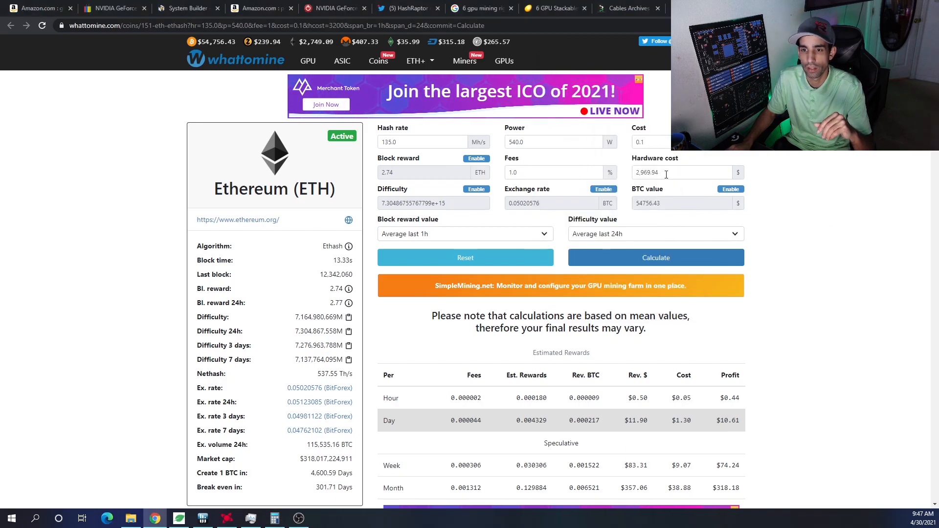
pyautogui.write('3000')
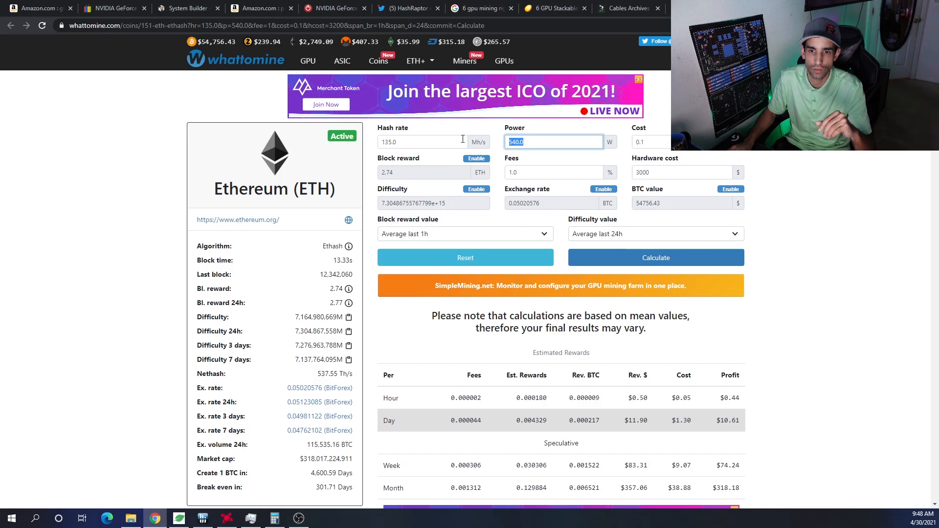
pyautogui.moveTo(566, 284)
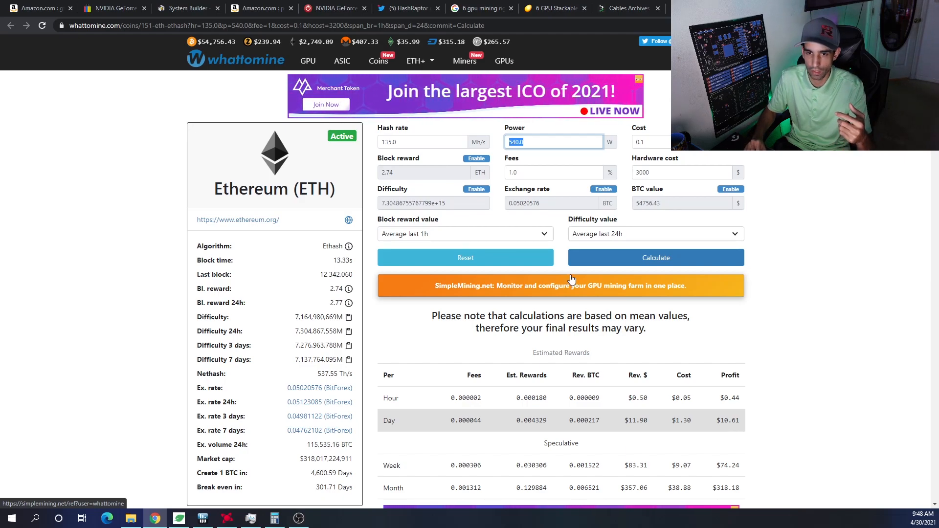
pyautogui.write('610')
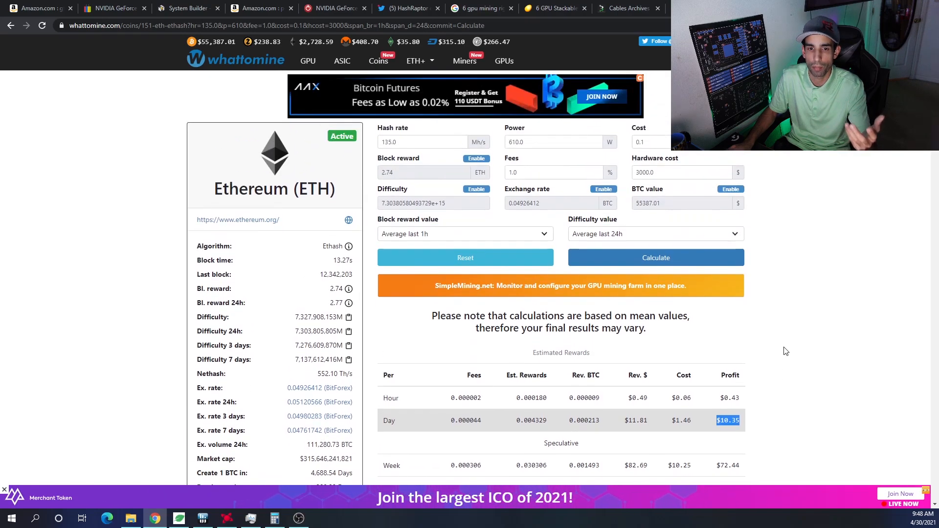
pyautogui.moveTo(769, 354)
pyautogui.write('whatt')
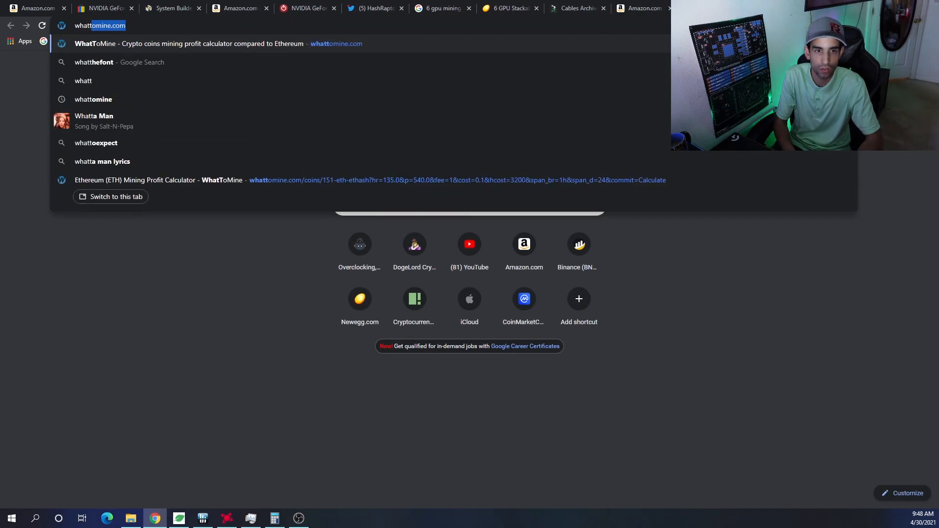
# Load whattomine.com and scroll the GPU coin table ranking Ethereum near $10.78 profit, then return to Amazon's GTX 1660 results
pyautogui.press('Enter')
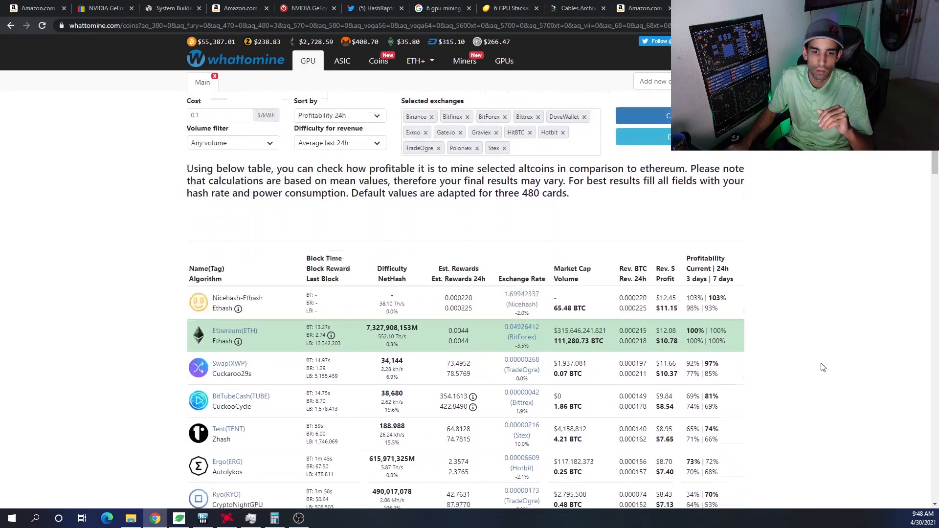
pyautogui.scroll(-3)
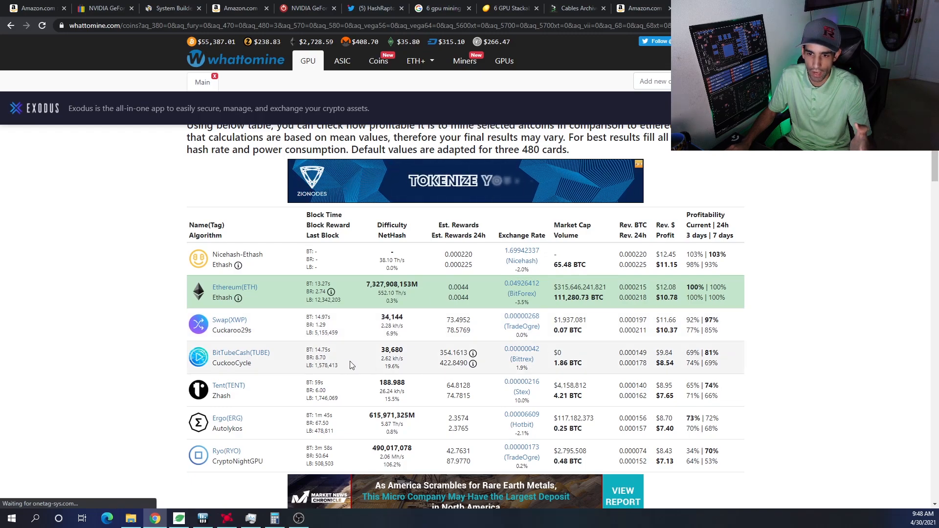
pyautogui.scroll(-3)
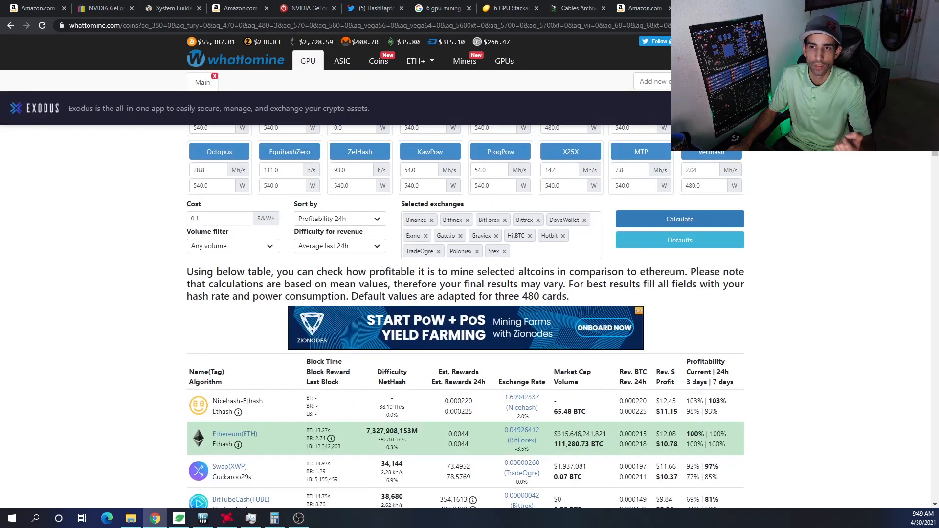
pyautogui.click(231, 433)
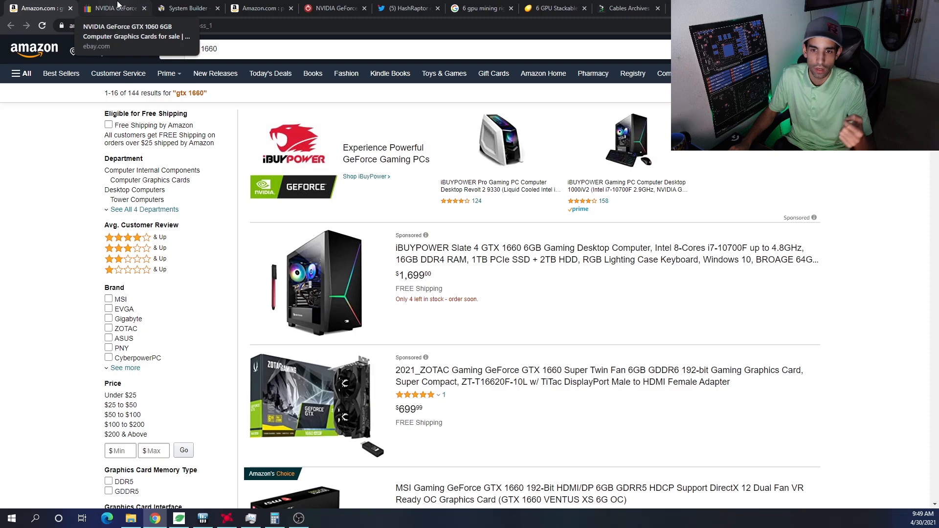
pyautogui.moveTo(479, 188)
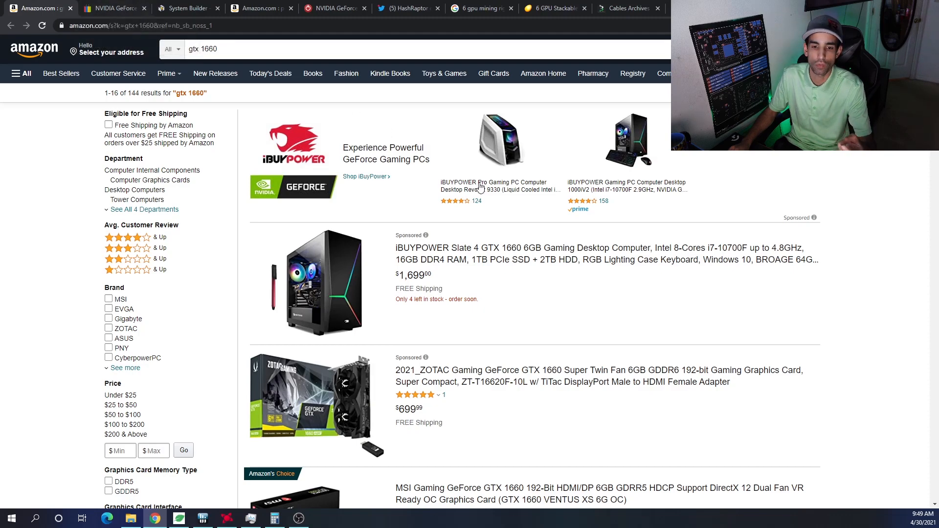
# Scroll Amazon's GTX 1660 prices, browse eBay's GTX 1060 listings, then return to the $2,869.94 PCPartPicker build list
pyautogui.scroll(-3)
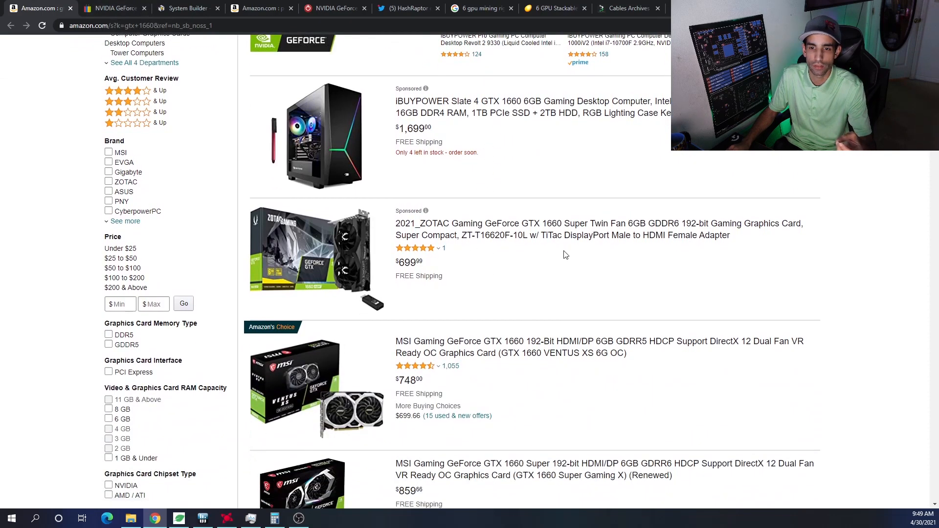
pyautogui.scroll(-3)
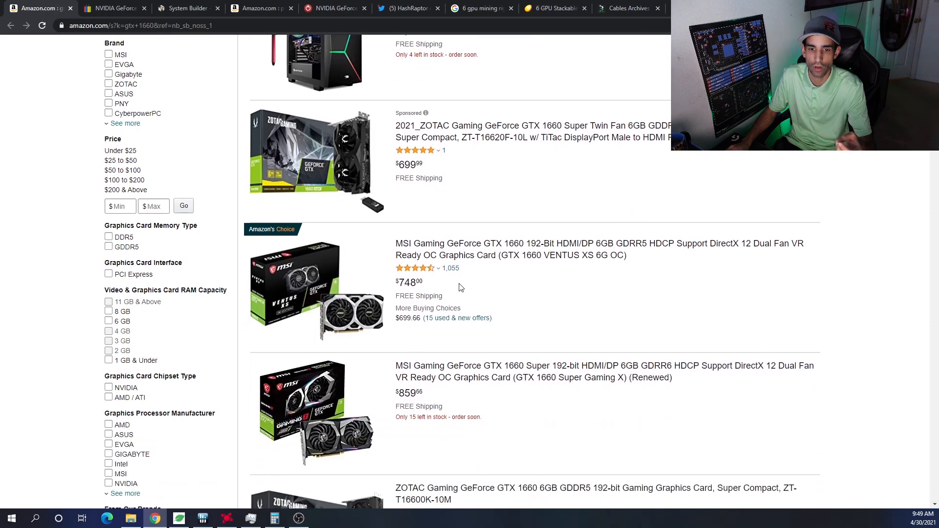
pyautogui.moveTo(623, 328)
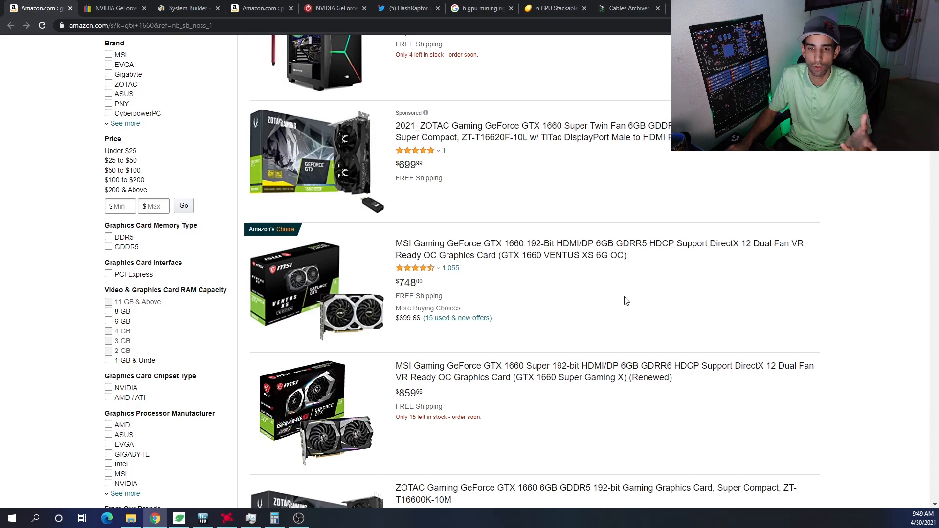
pyautogui.click(113, 8)
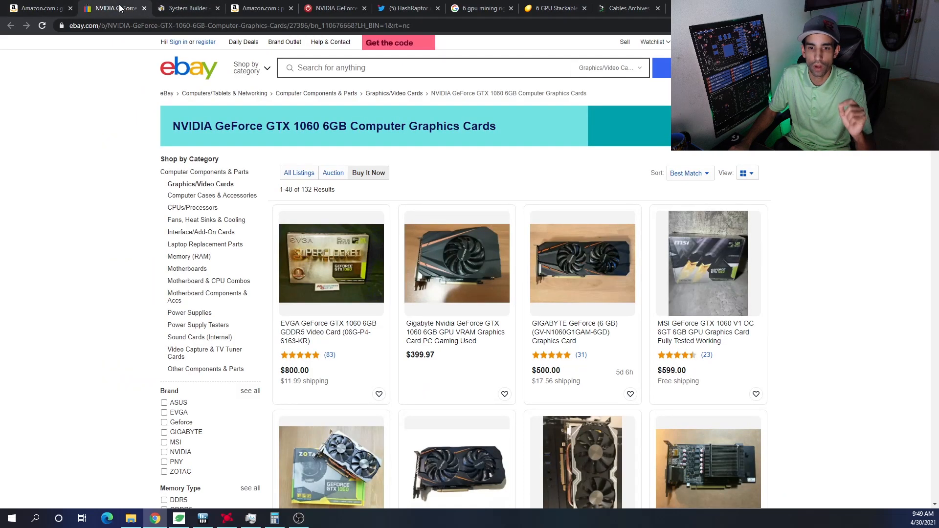
pyautogui.scroll(-3)
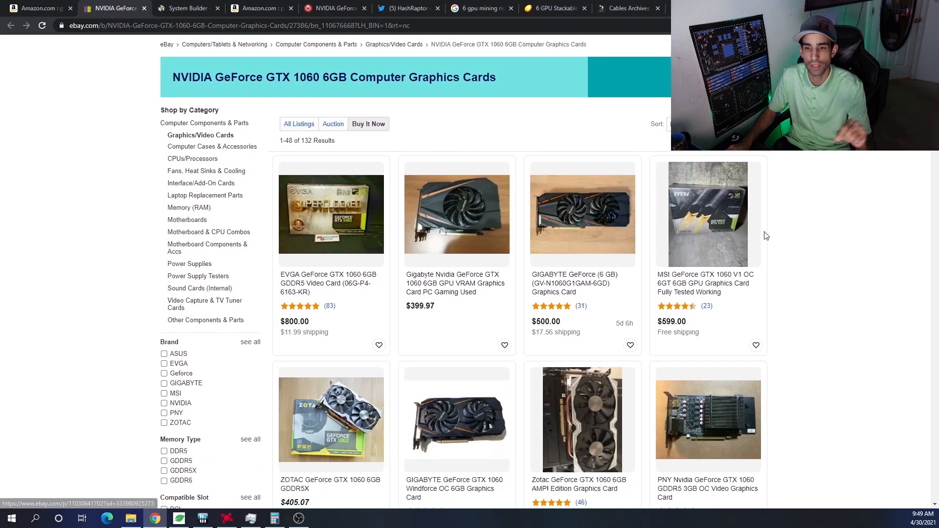
pyautogui.click(187, 8)
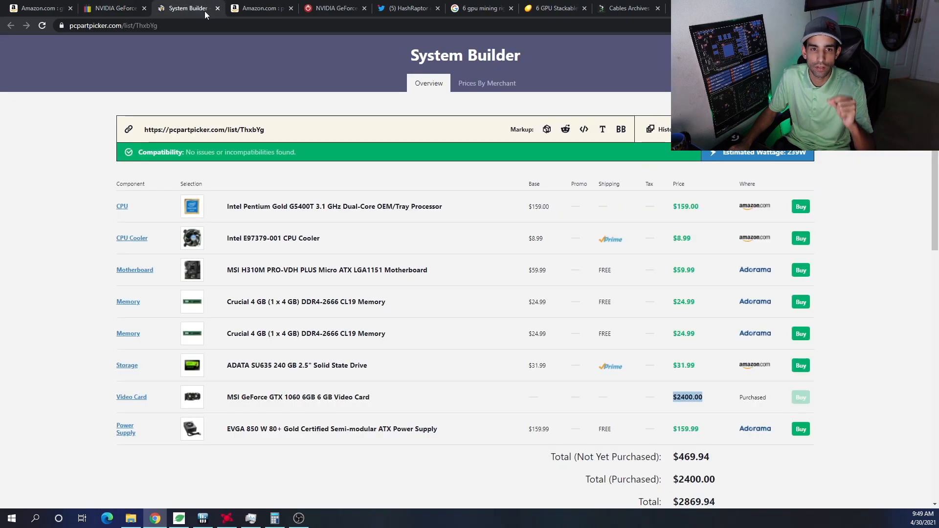